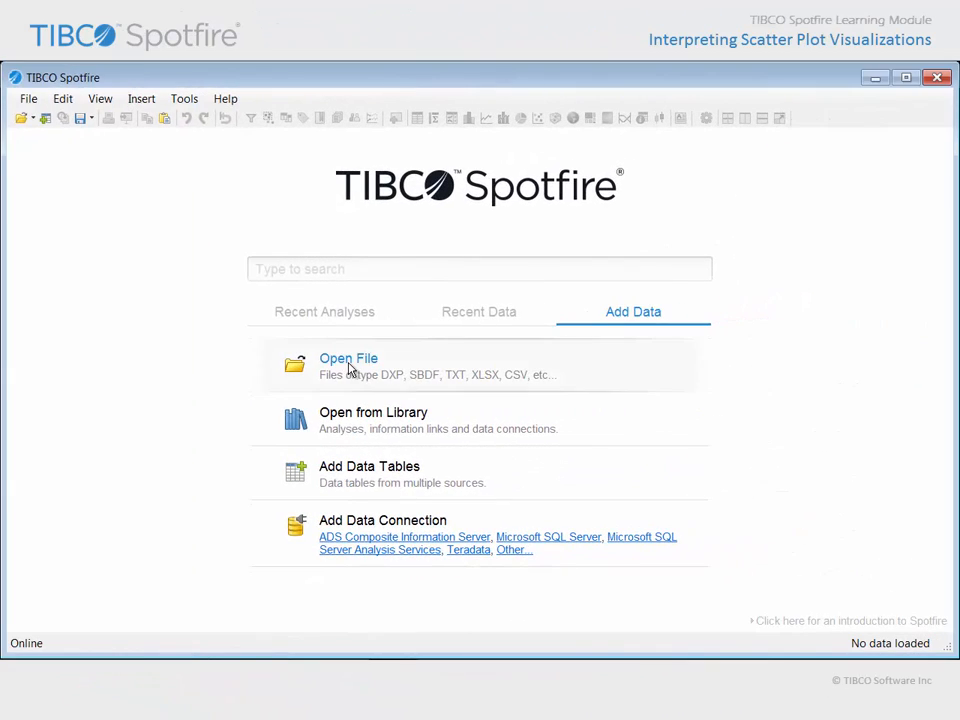
Step: Open the Interpreting Scatter Plots.dxp analysis file from the start page
left_click(348, 358)
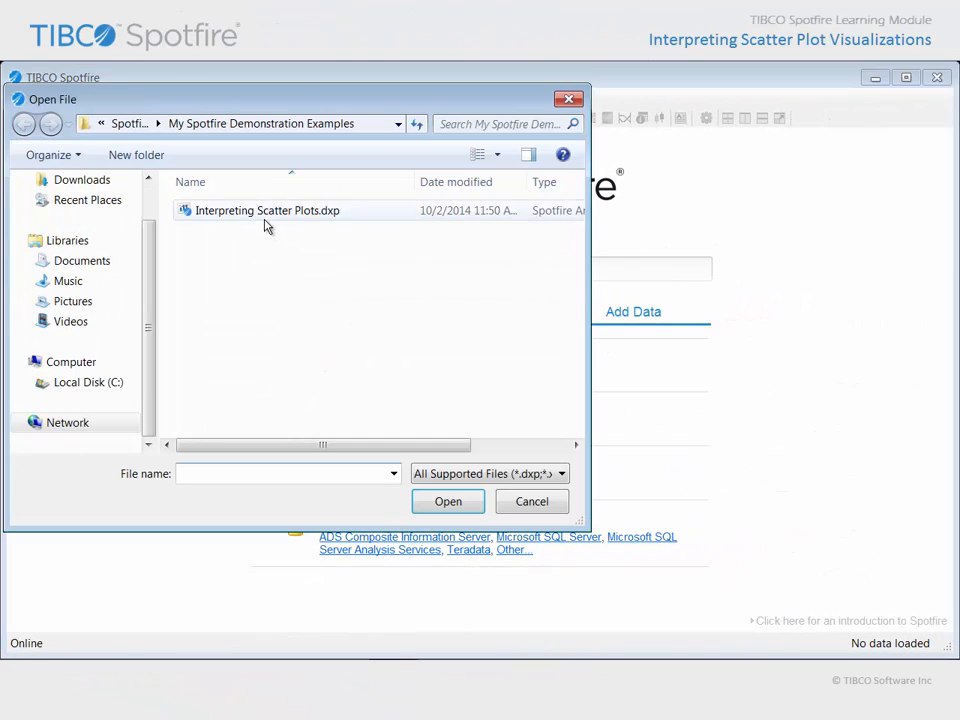
left_click(266, 210)
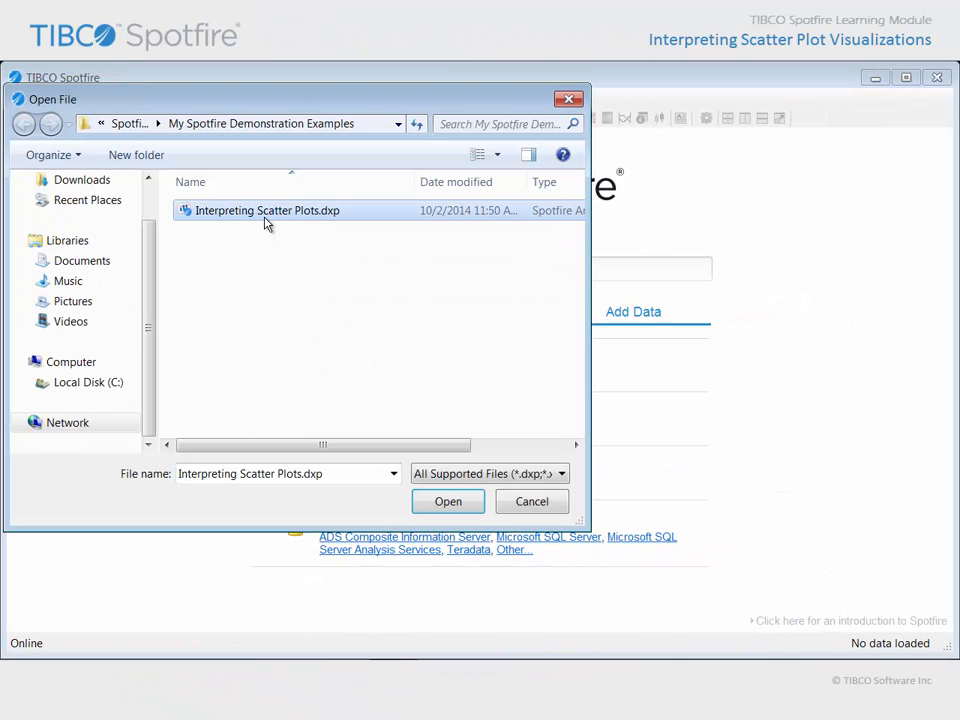
left_click(447, 501)
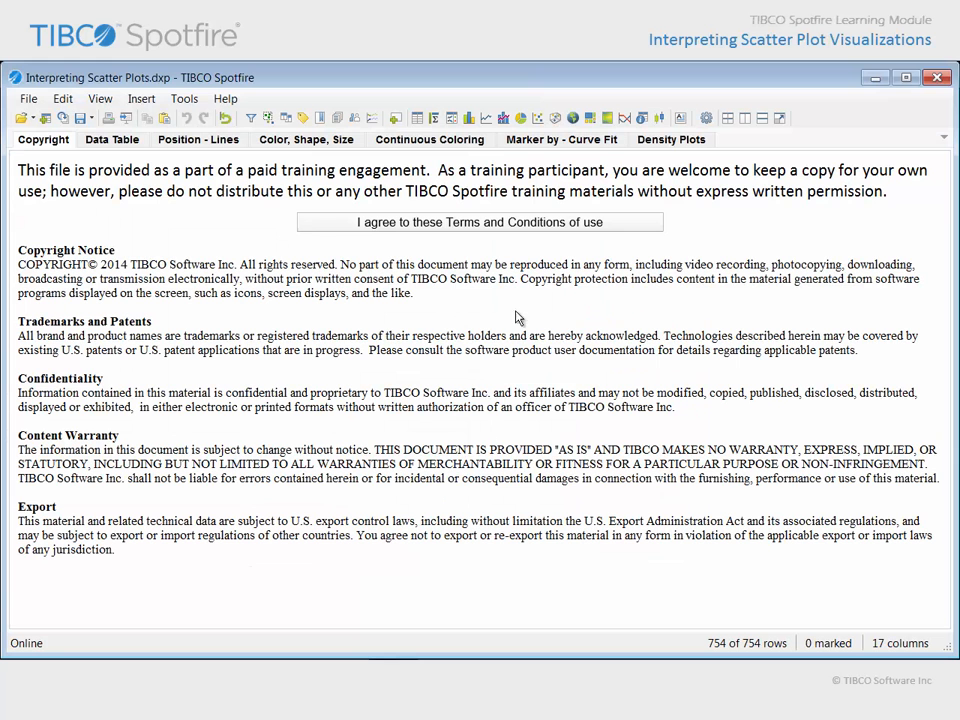
Step: Browse the Data Table page and its filters, then view the Position - Lines page
left_click(111, 139)
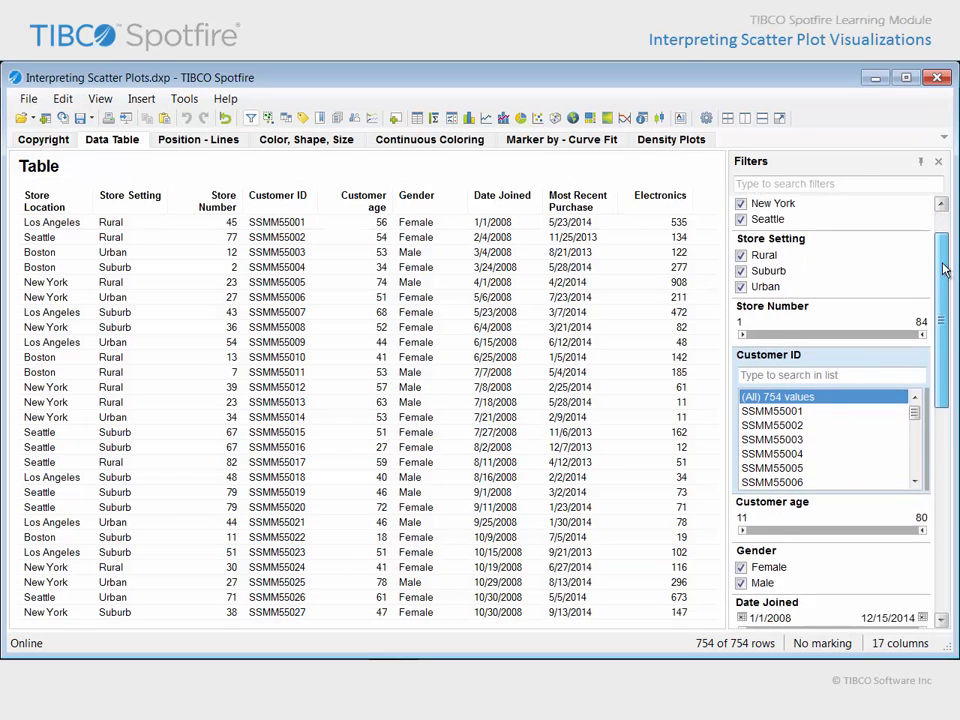
scroll("down", 3)
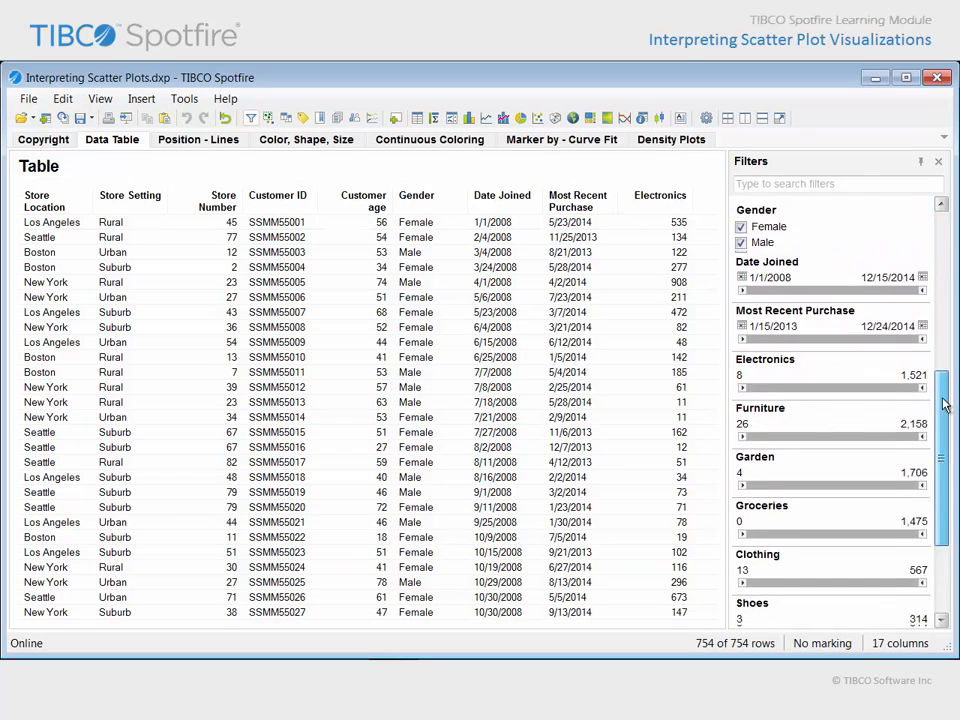
scroll("down", 3)
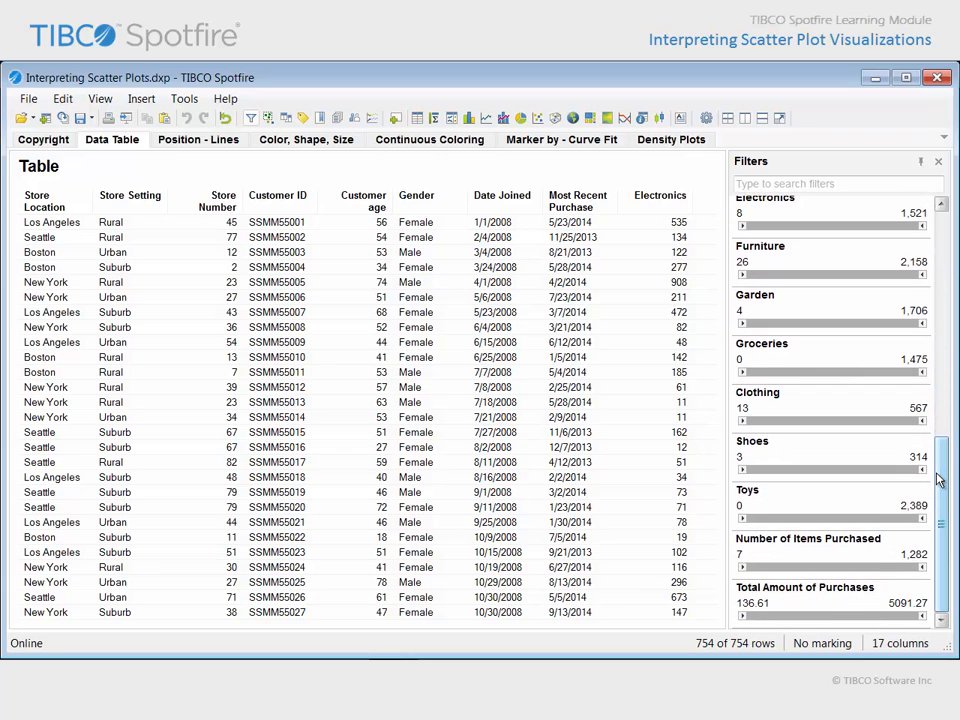
left_click(198, 139)
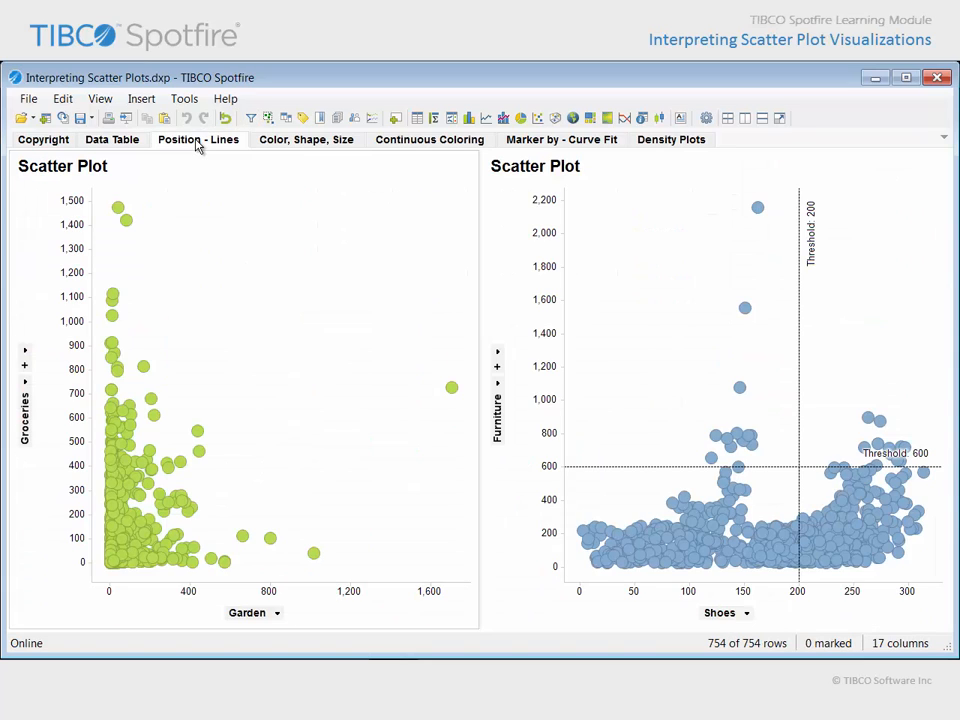
mouse_move(155, 205)
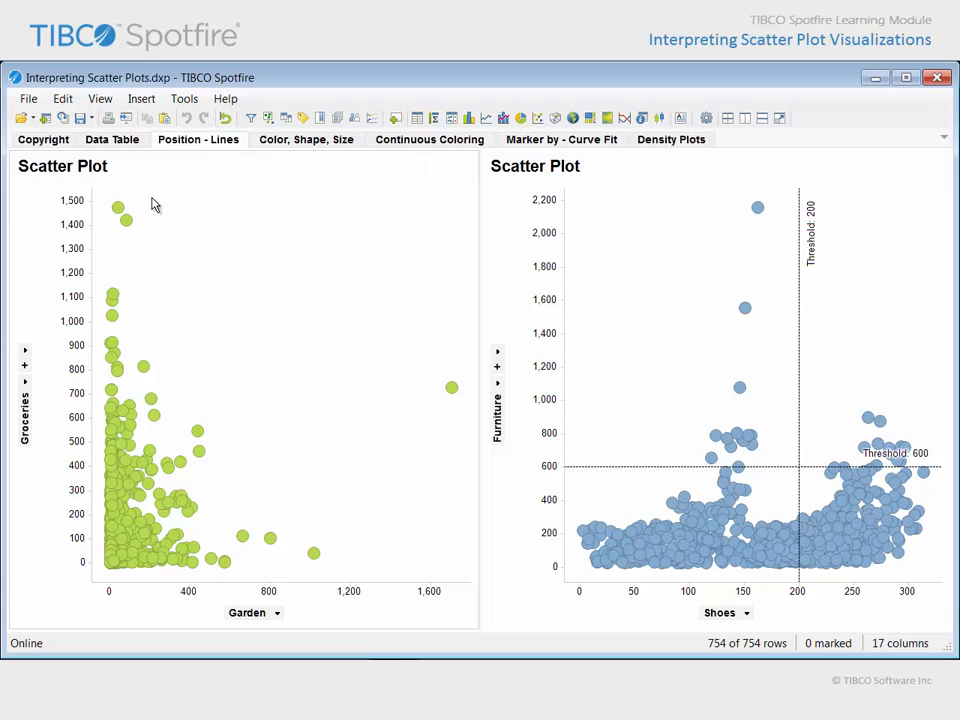
left_click(126, 221)
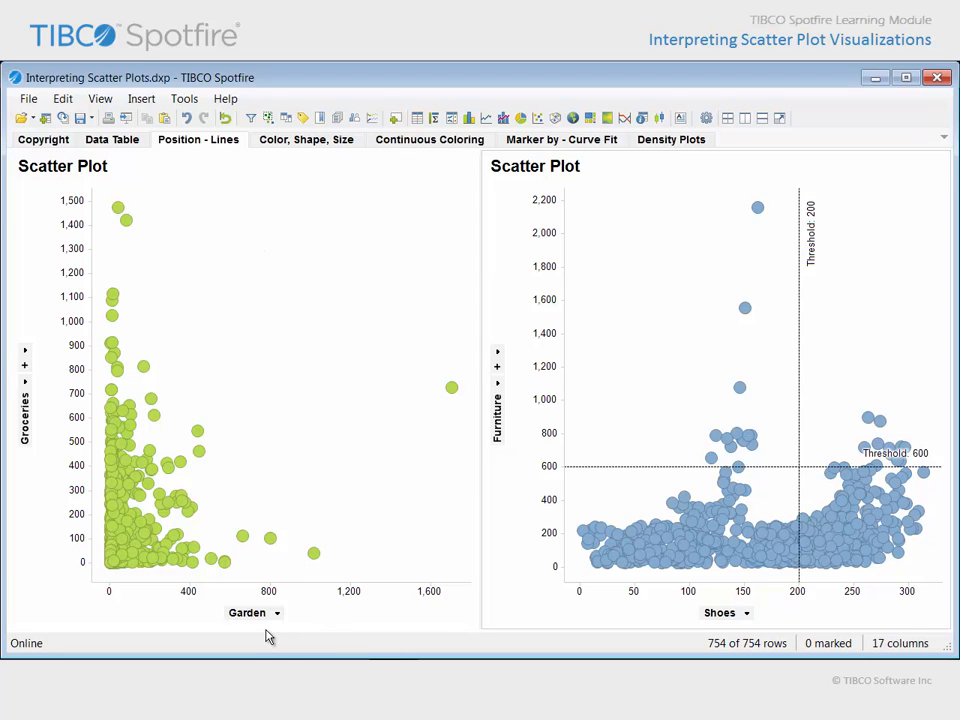
mouse_move(38, 462)
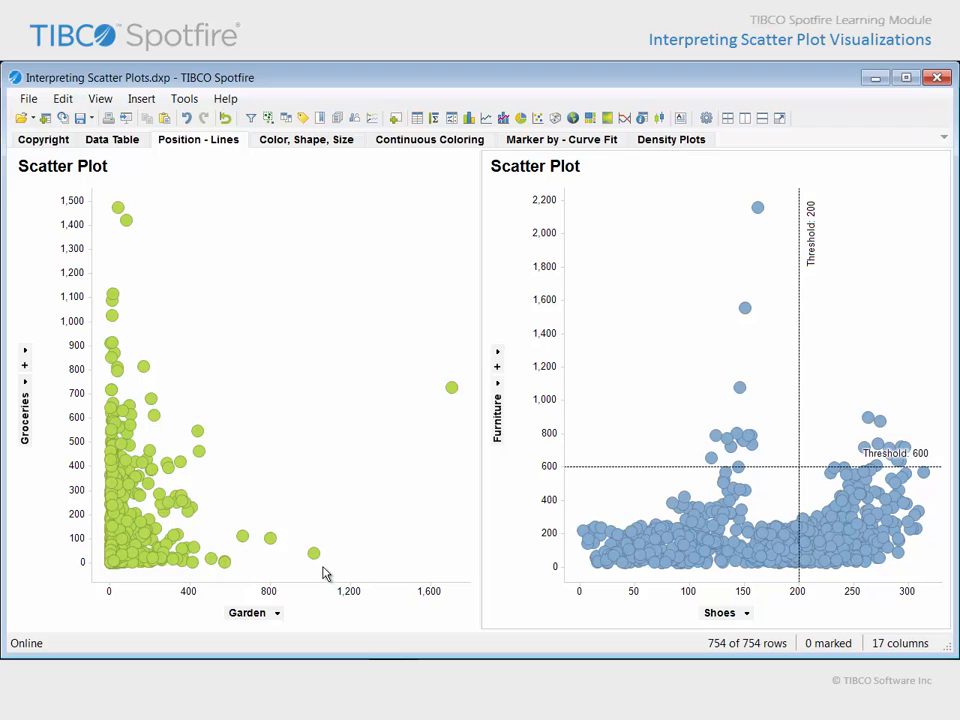
mouse_move(322, 568)
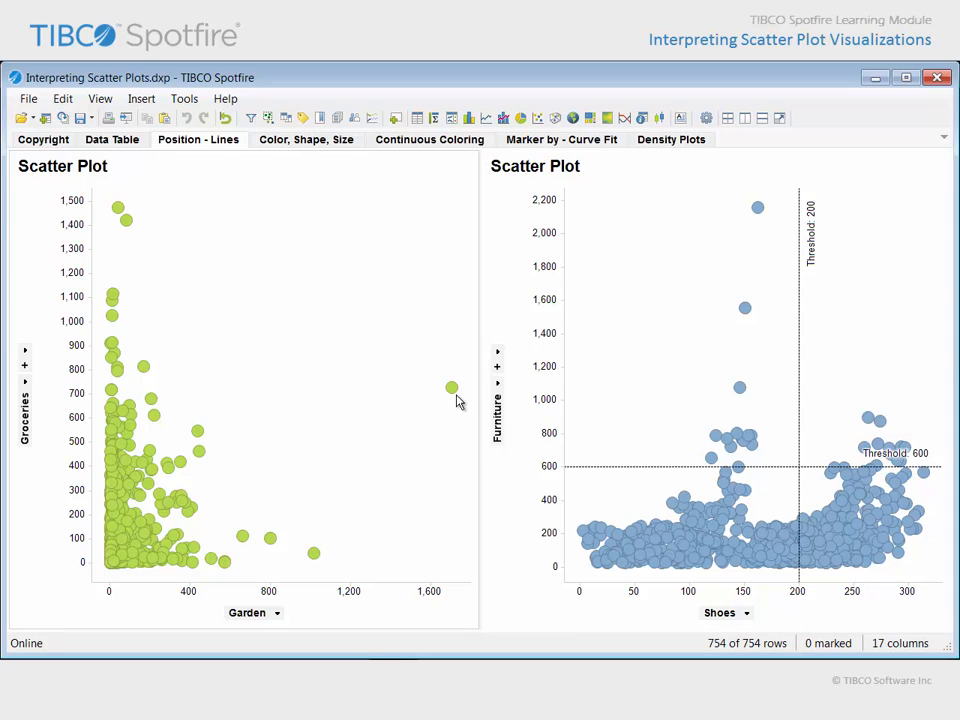
mouse_move(268, 502)
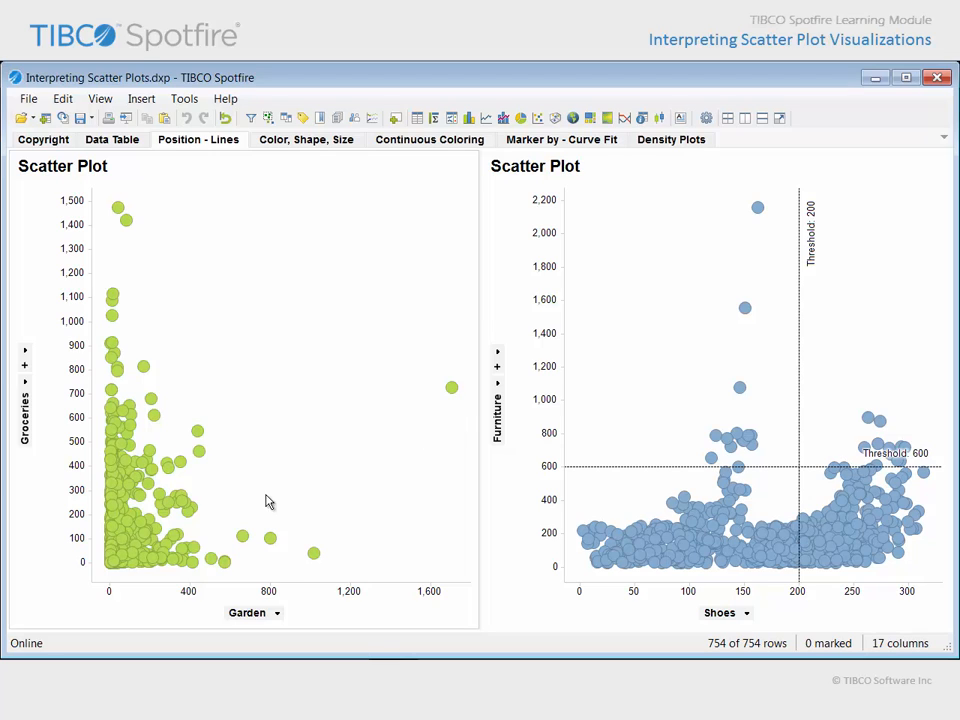
left_click_drag(160, 490, 210, 525)
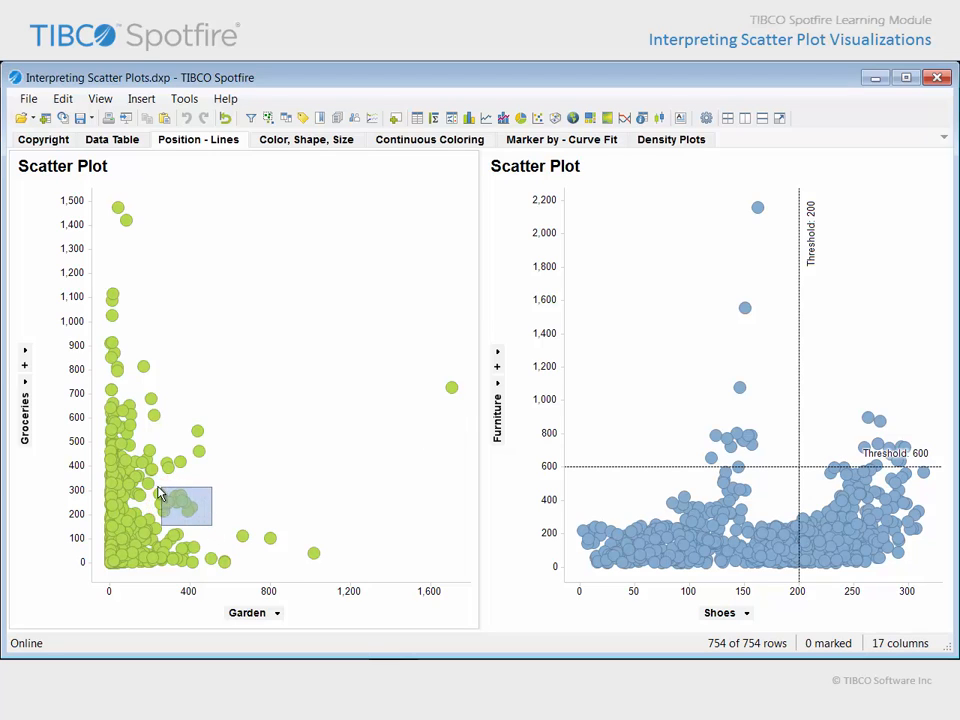
left_click_drag(160, 485, 210, 530)
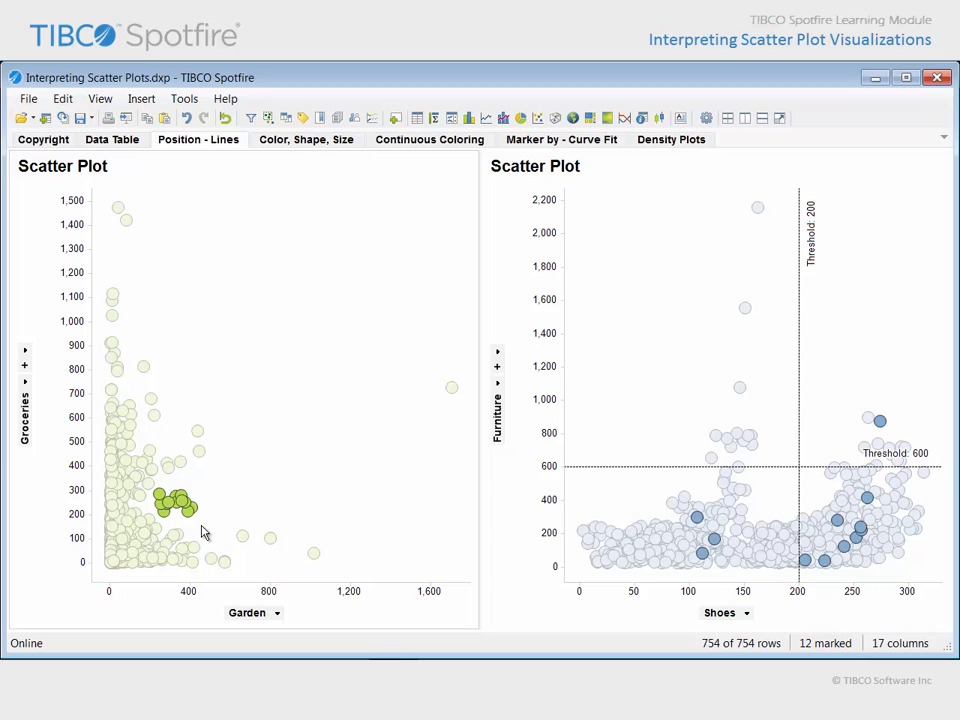
mouse_move(919, 578)
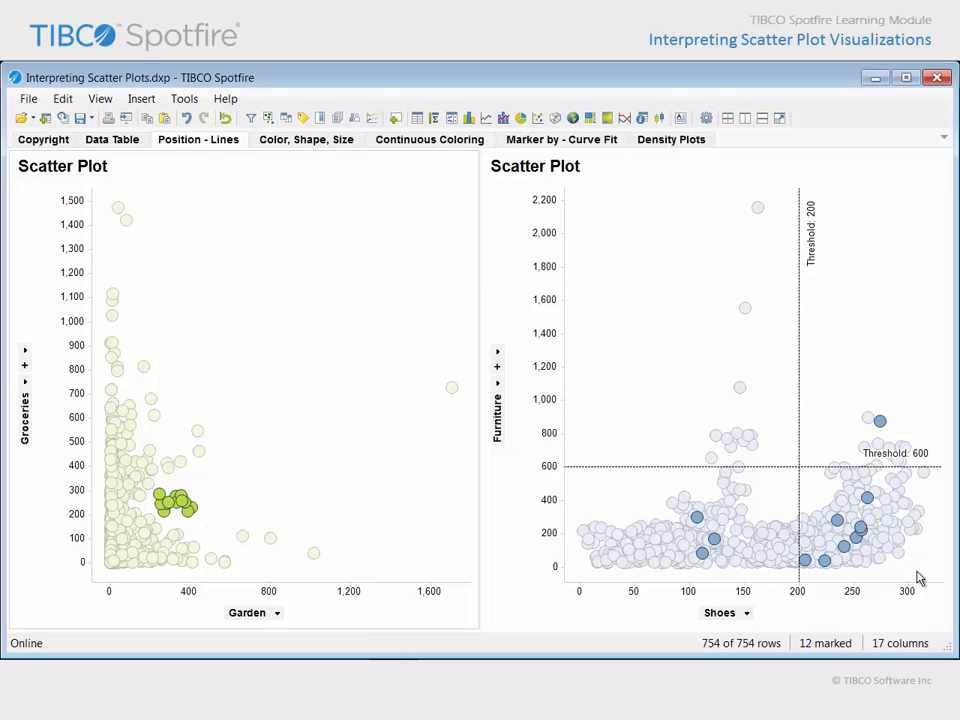
mouse_move(925, 567)
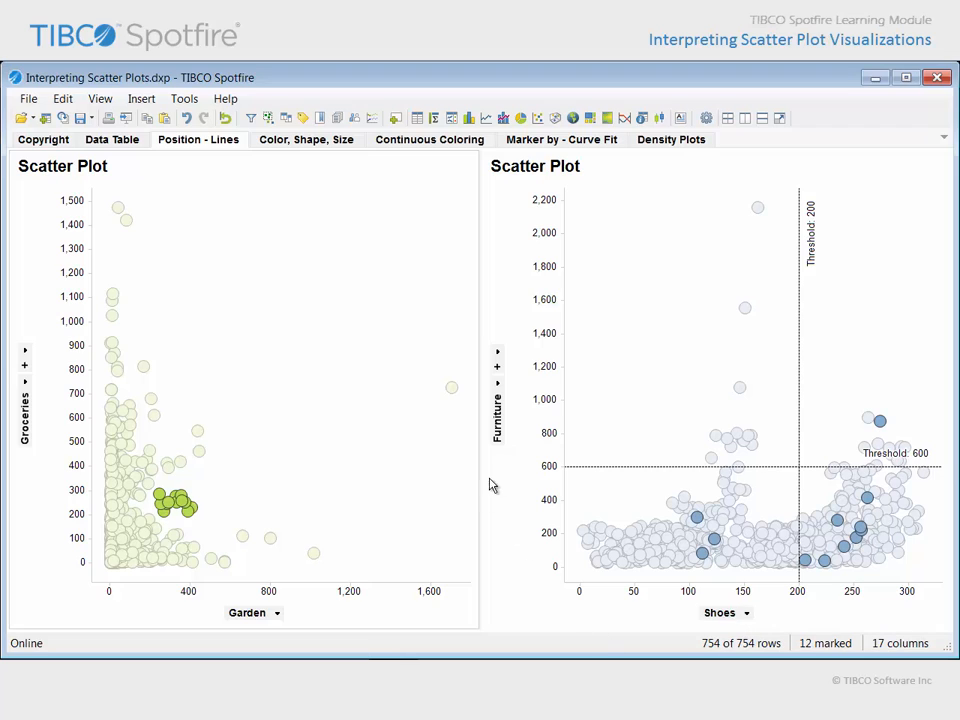
mouse_move(924, 566)
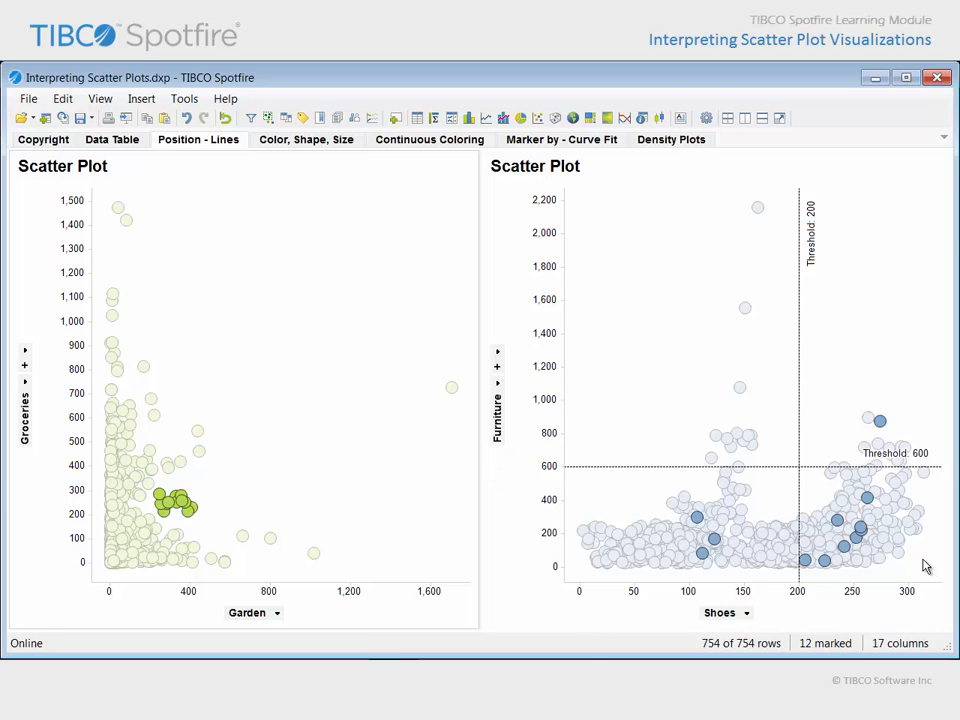
mouse_move(940, 475)
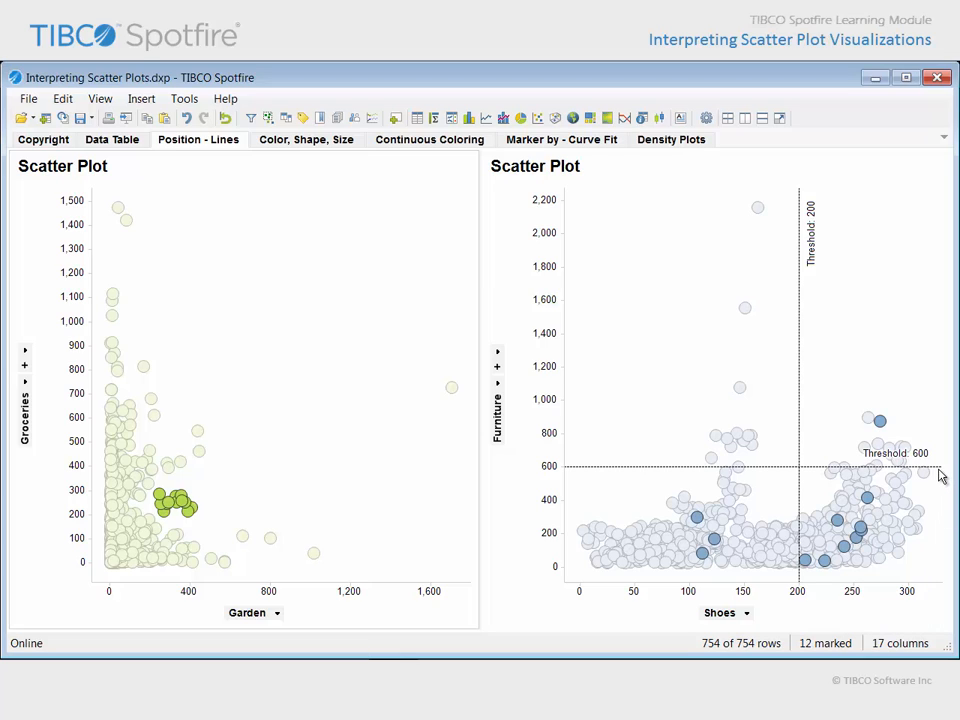
mouse_move(830, 228)
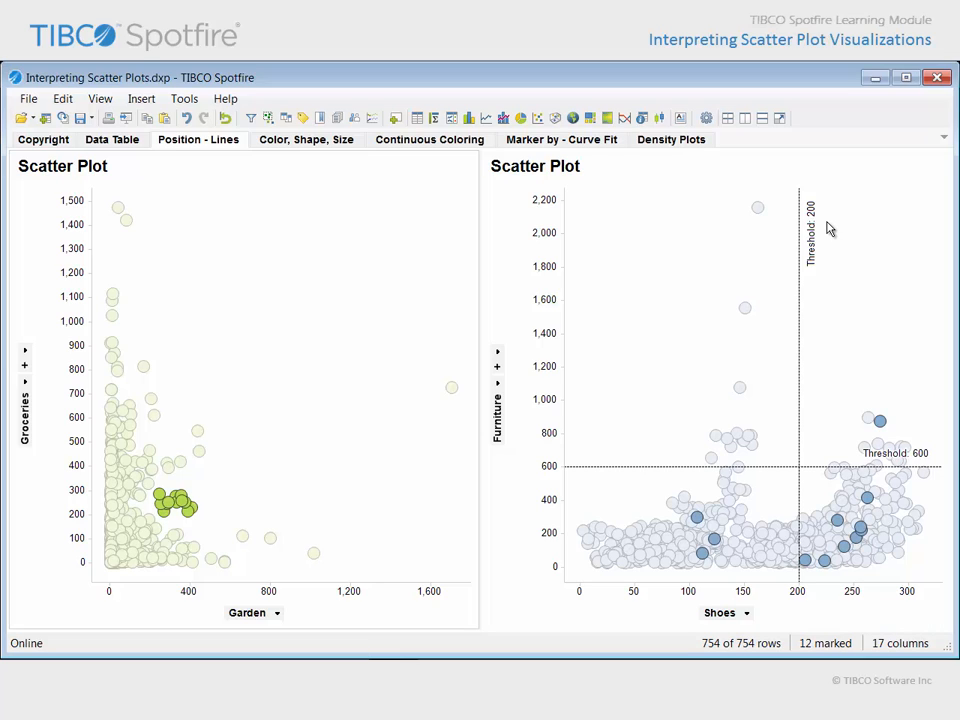
mouse_move(805, 373)
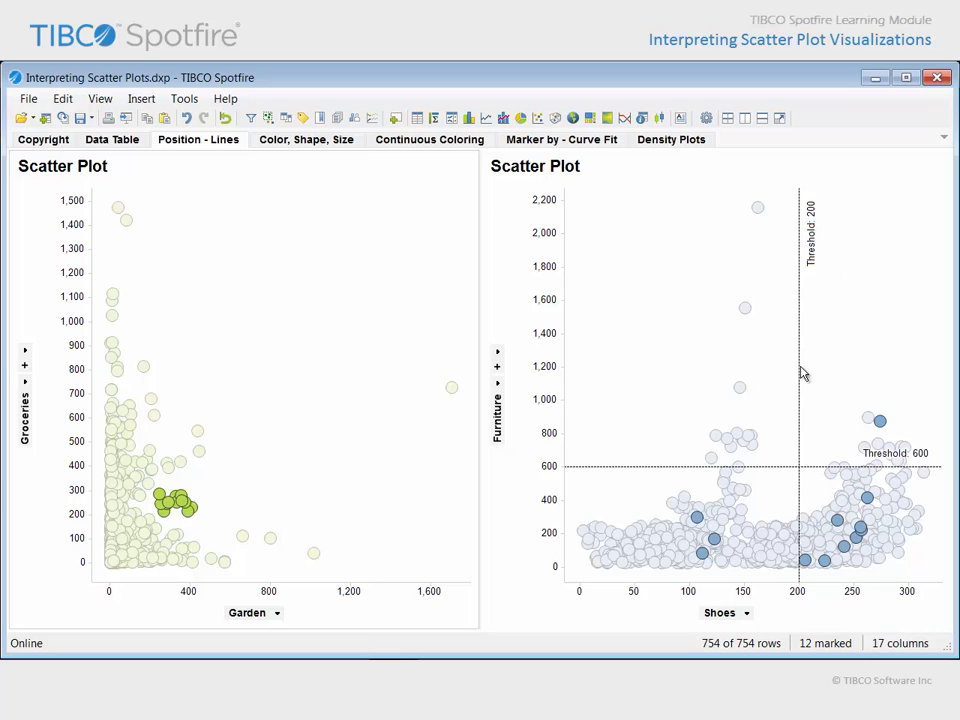
mouse_move(773, 400)
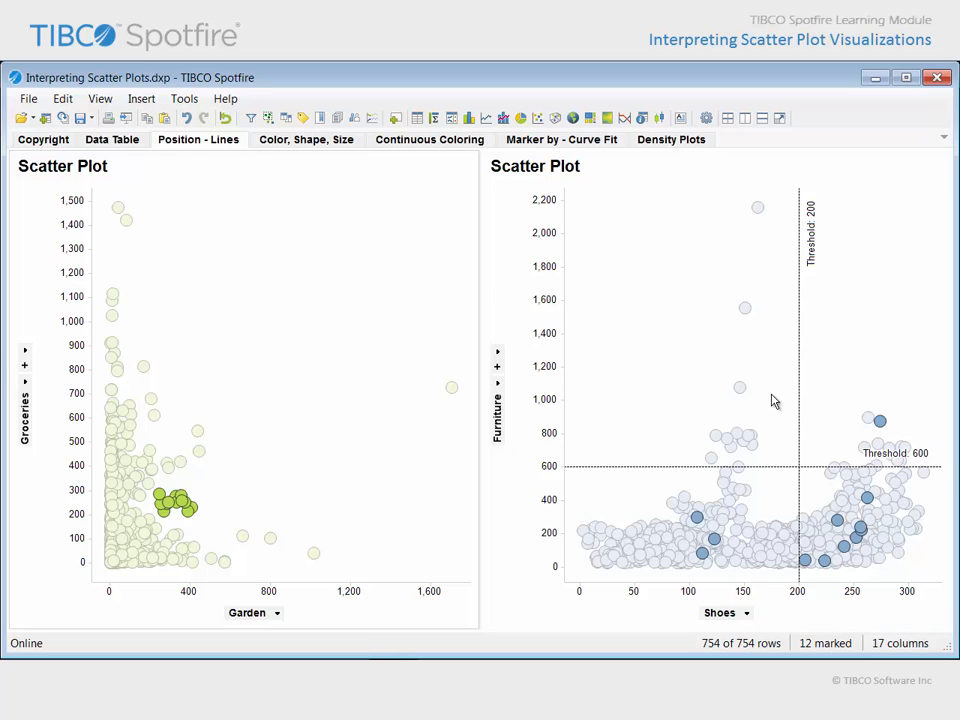
left_click_drag(565, 188, 797, 467)
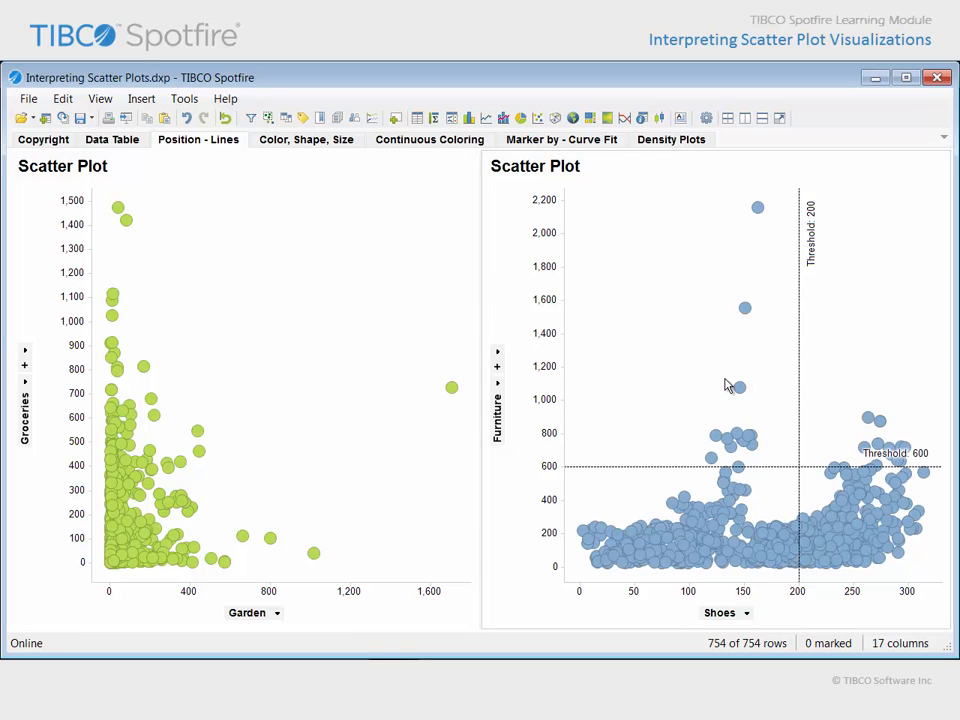
left_click(306, 139)
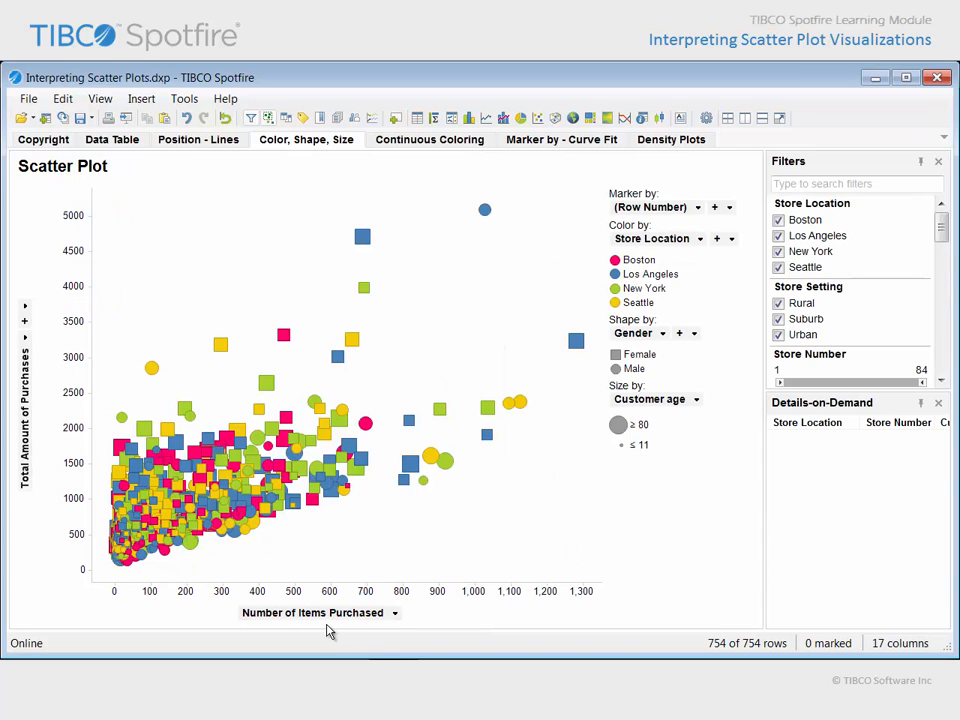
mouse_move(45, 510)
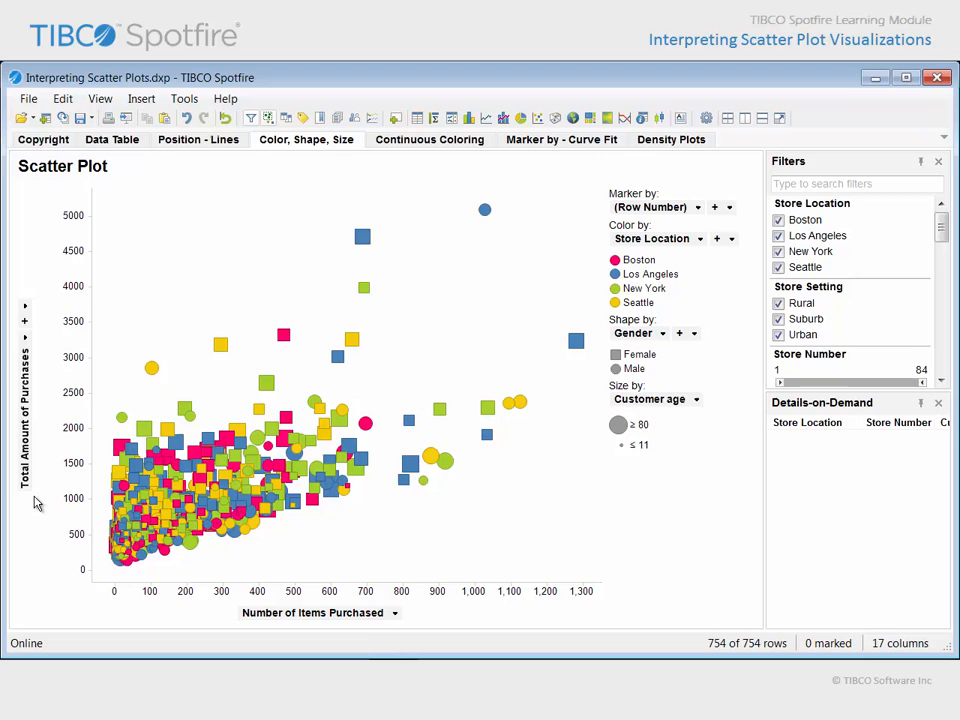
mouse_move(697, 262)
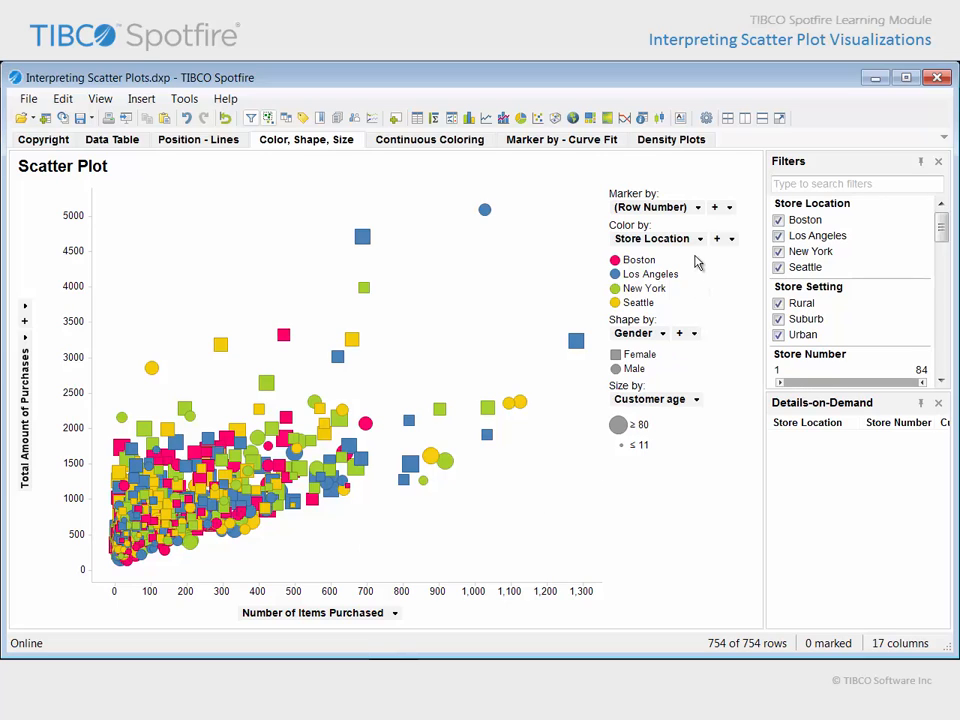
mouse_move(733, 325)
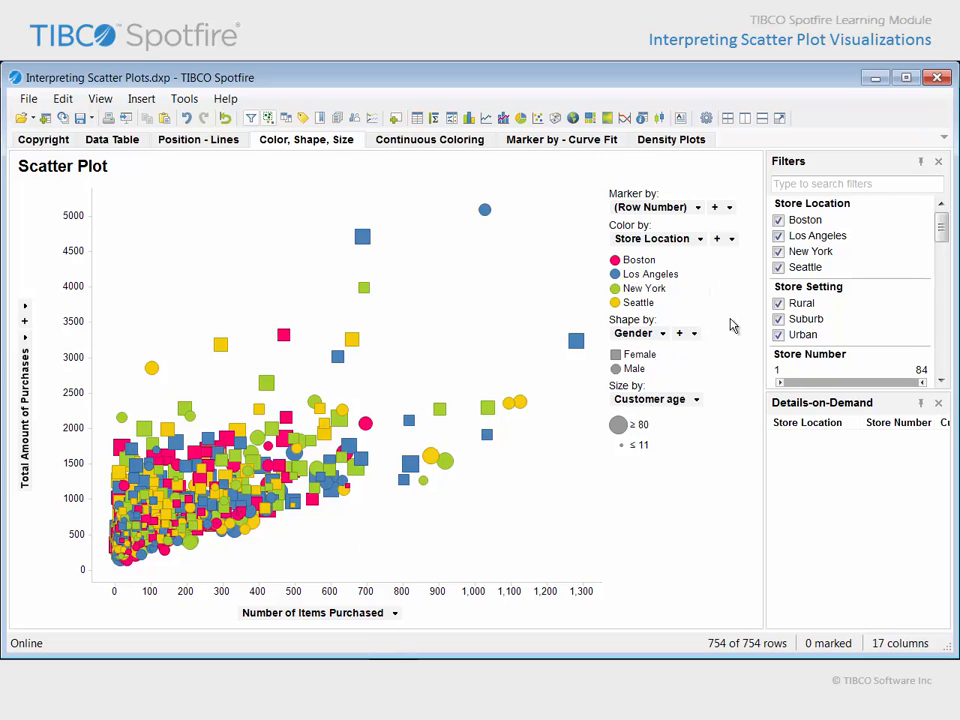
mouse_move(673, 363)
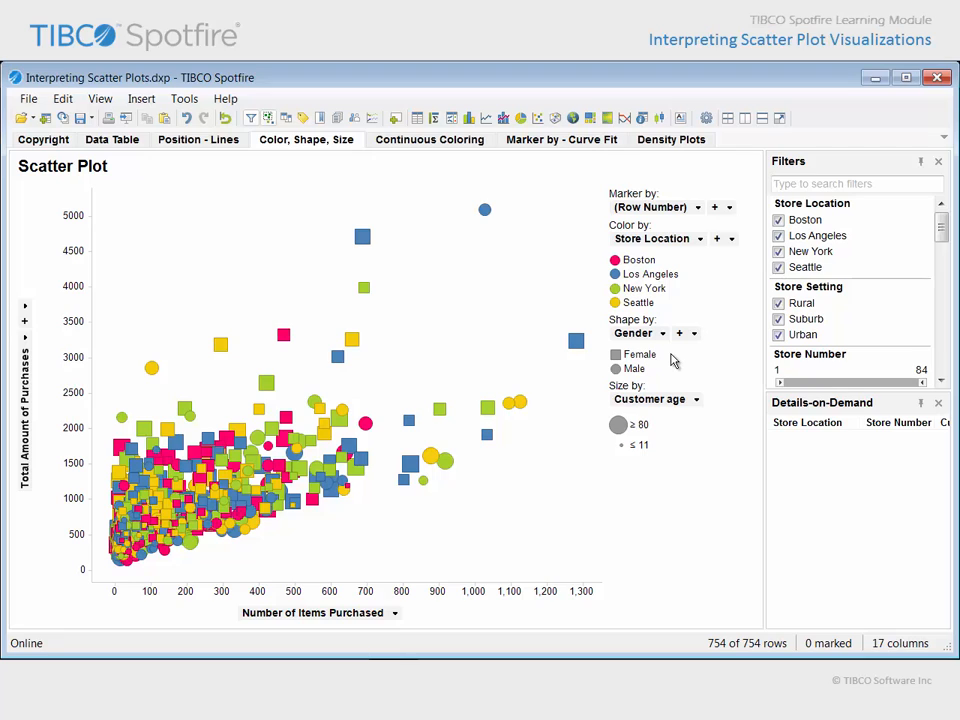
mouse_move(679, 437)
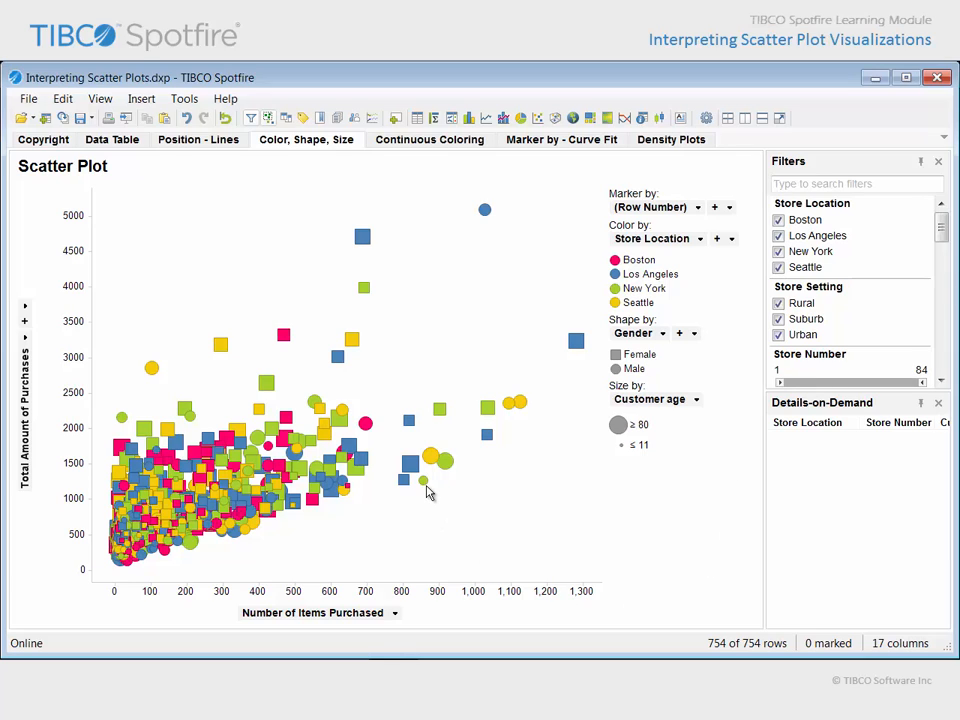
mouse_move(338, 475)
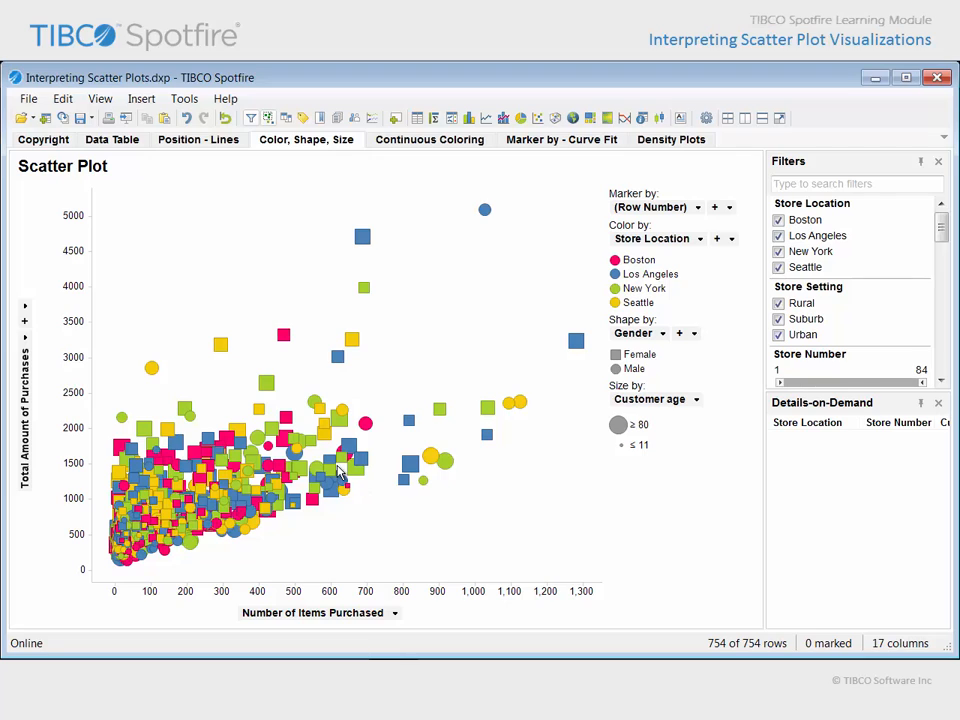
mouse_move(228, 362)
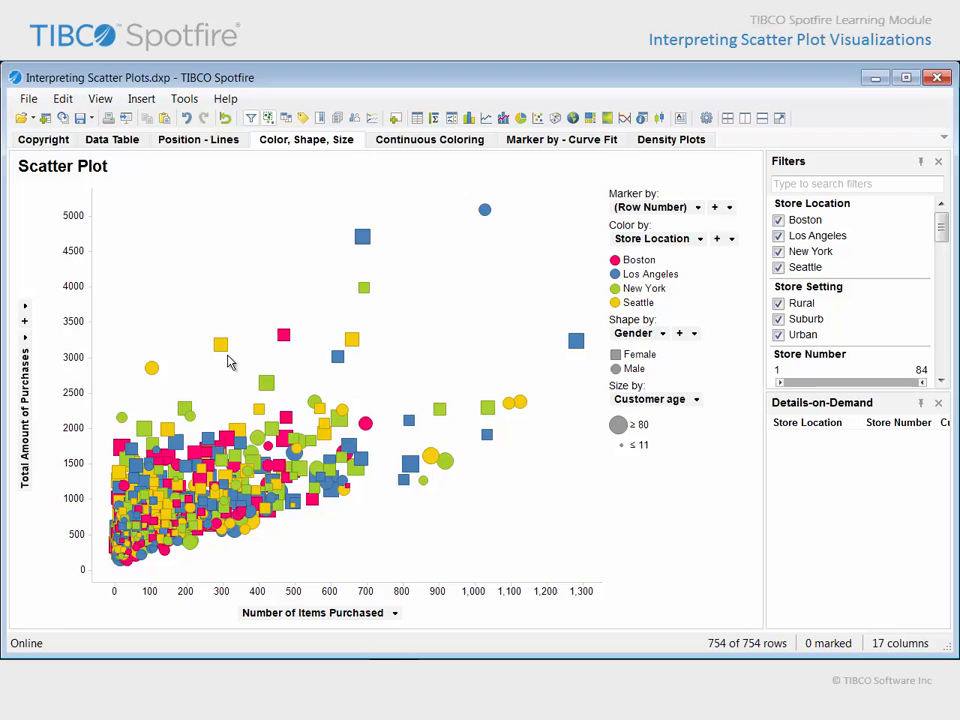
mouse_move(387, 491)
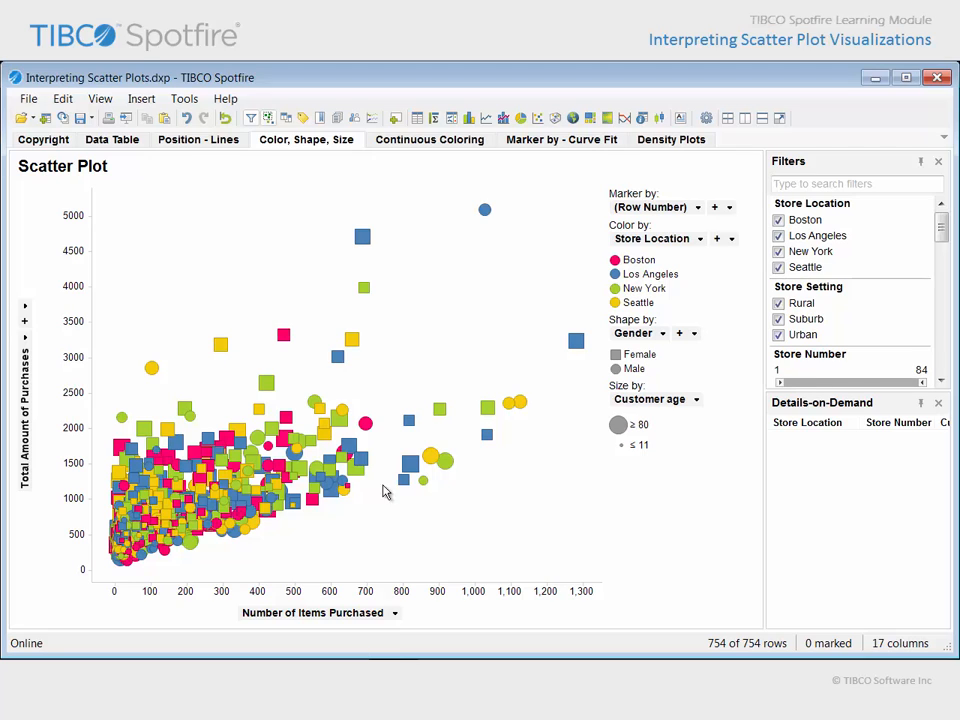
mouse_move(428, 495)
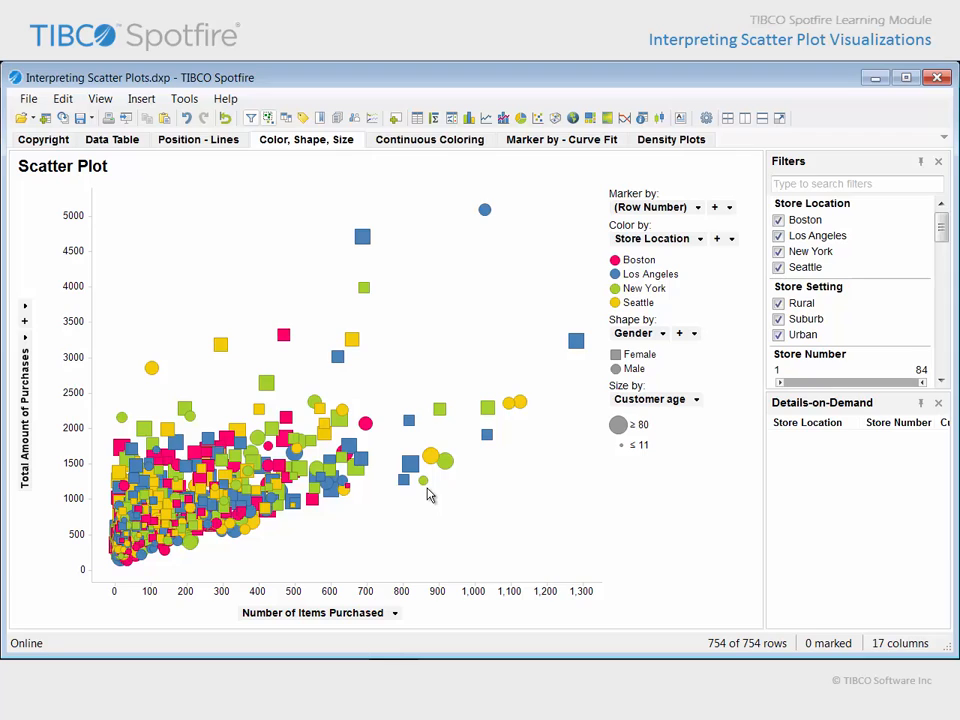
mouse_move(231, 371)
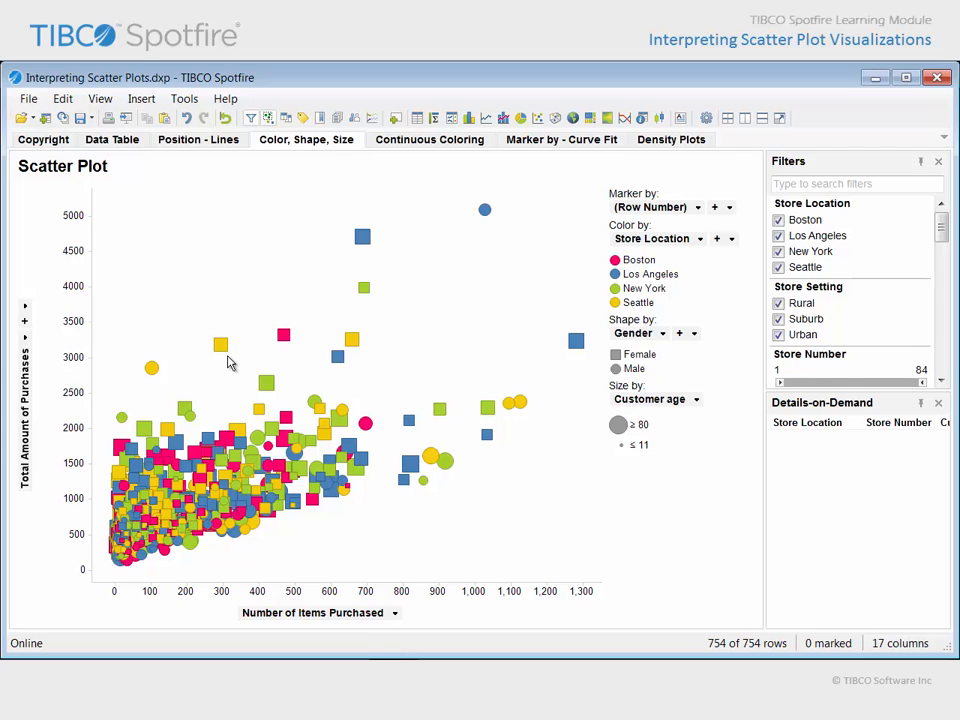
mouse_move(639, 542)
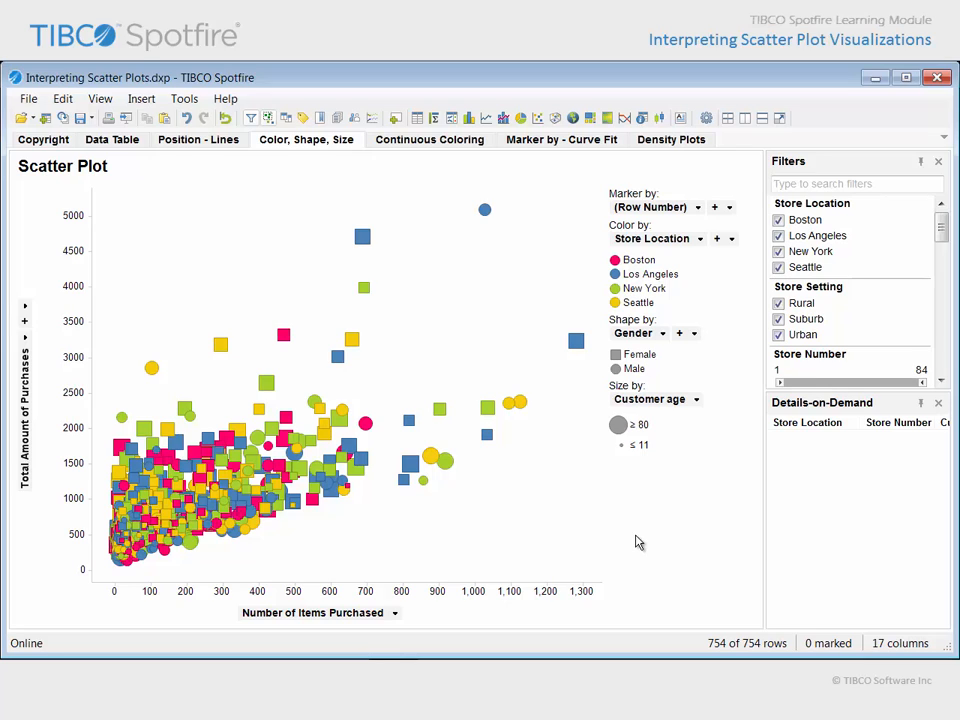
mouse_move(758, 399)
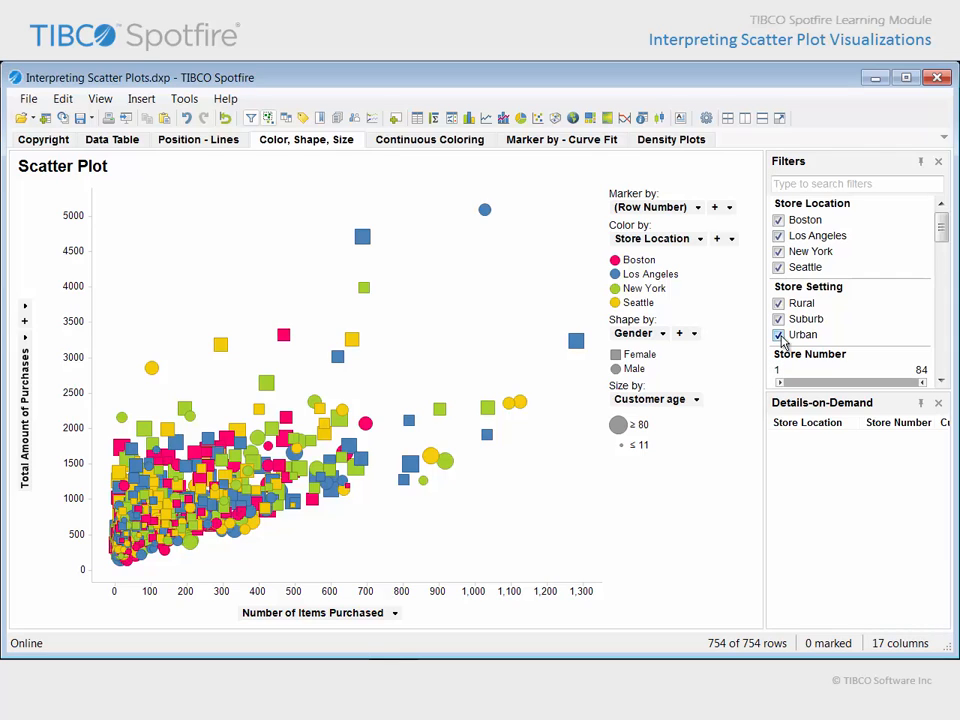
Step: Limit Store Setting to Rural, reset all filters, and view the Continuous Coloring page
left_click(779, 335)
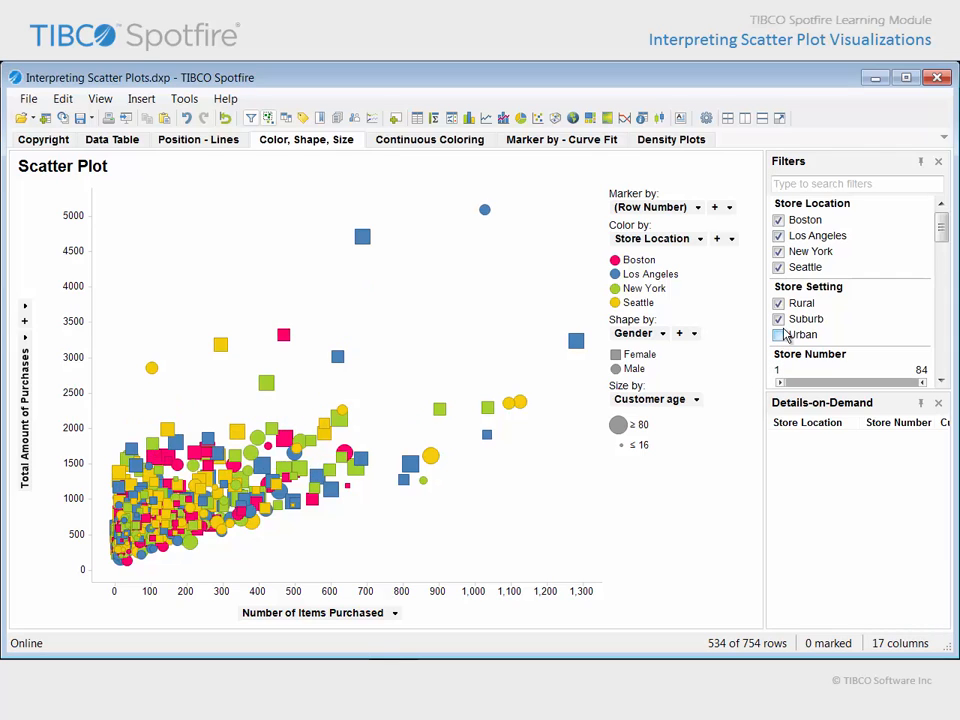
left_click(779, 334)
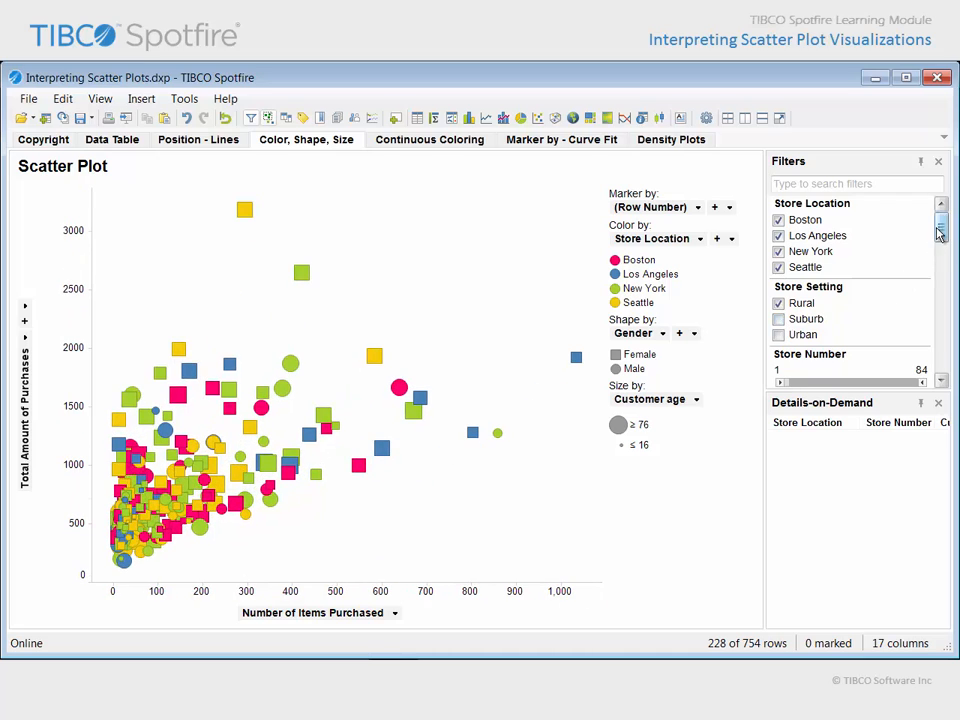
scroll("down", 3)
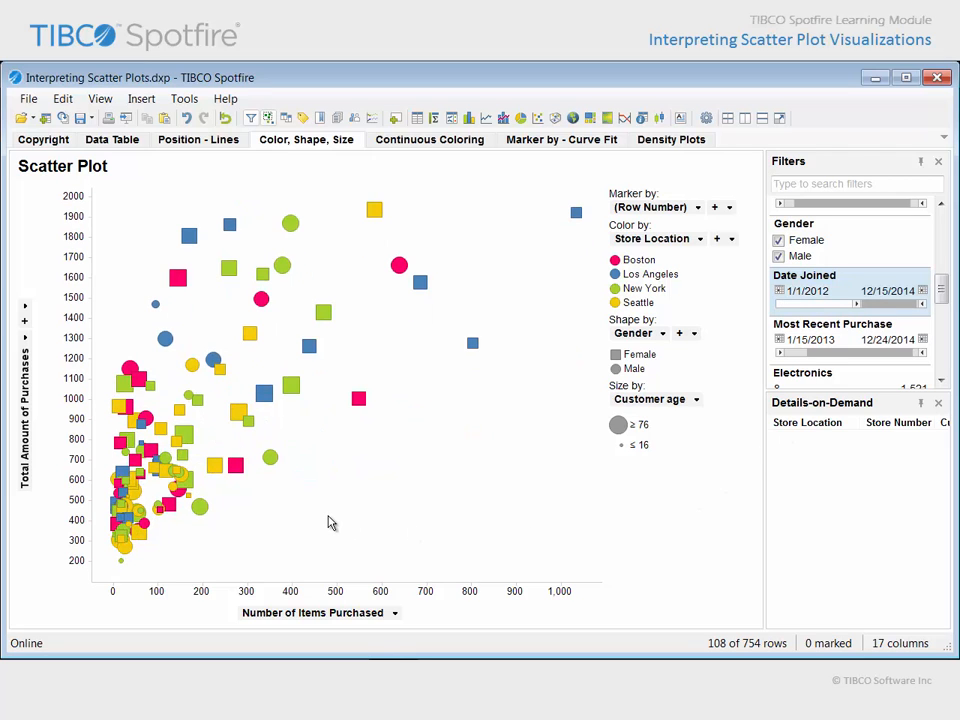
mouse_move(476, 356)
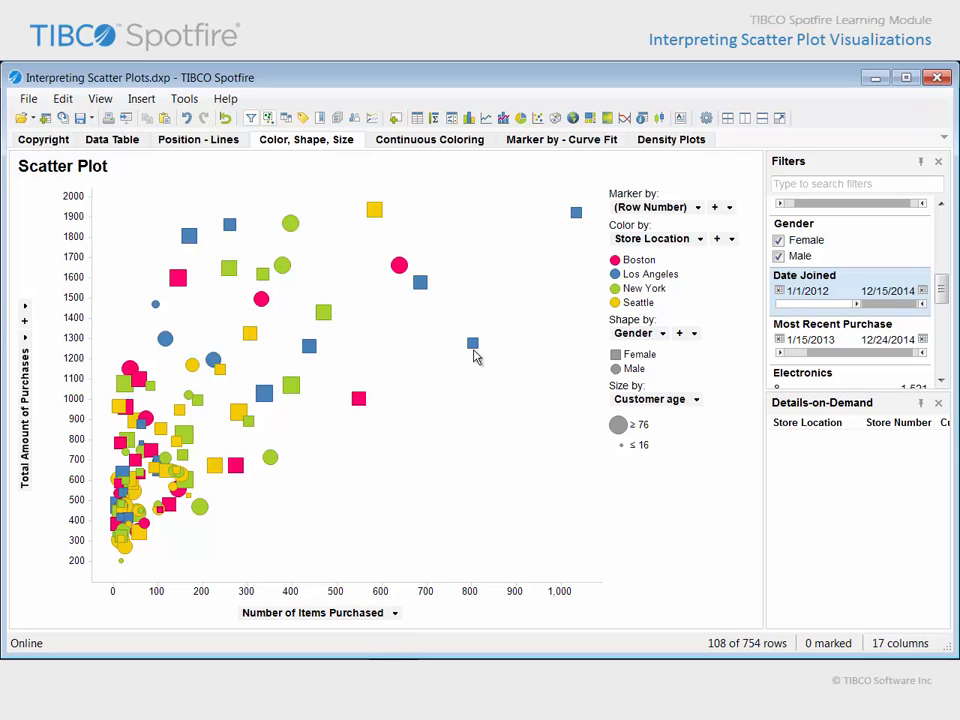
left_click(472, 342)
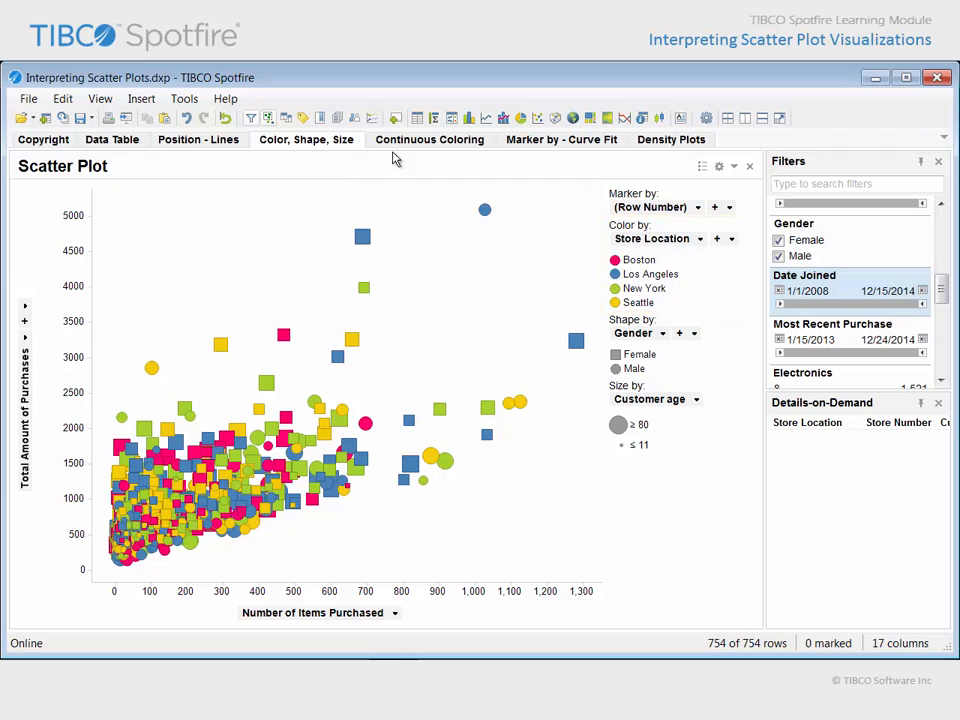
left_click(430, 139)
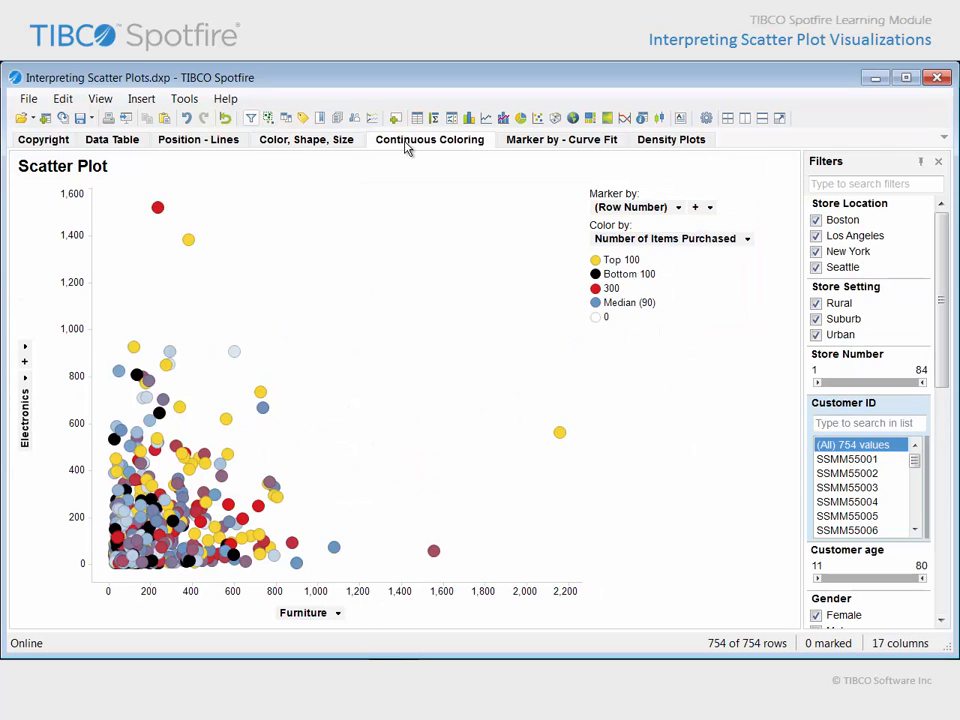
mouse_move(446, 473)
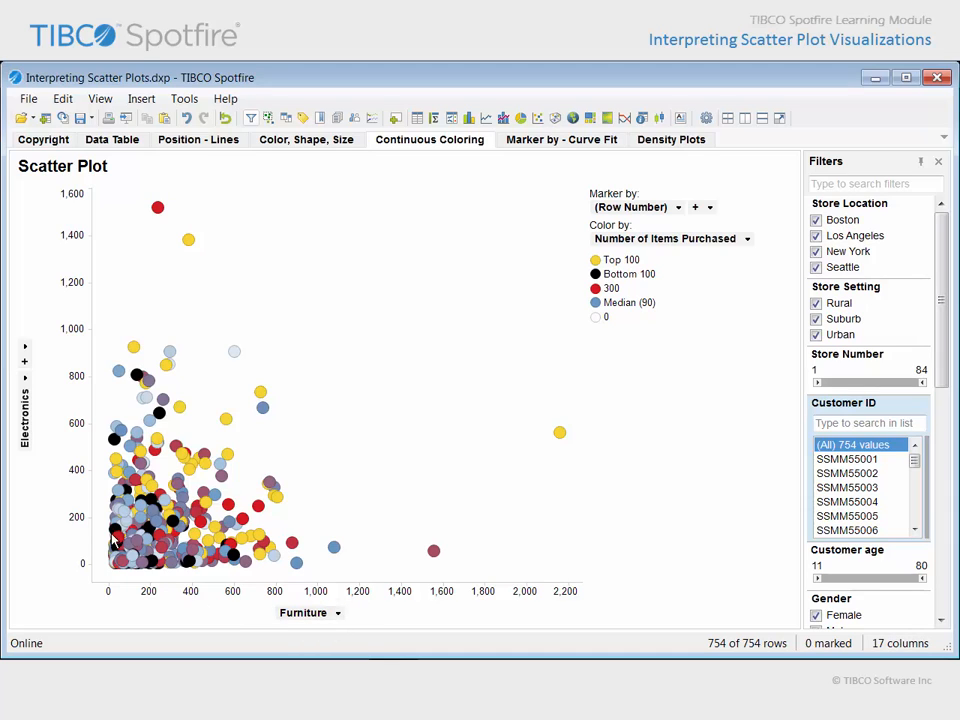
mouse_move(209, 387)
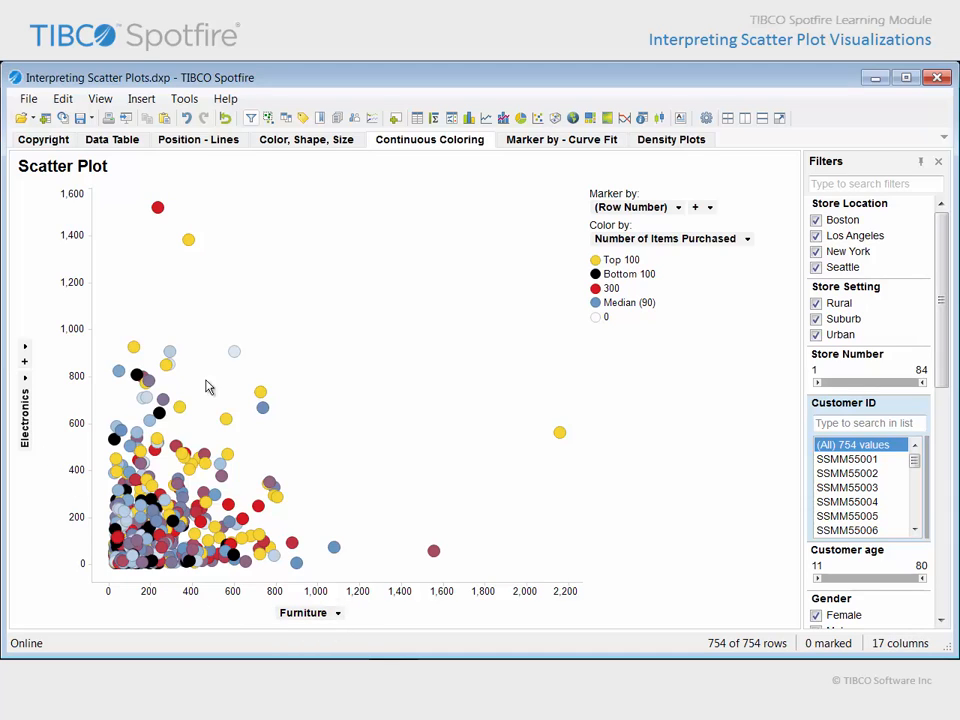
mouse_move(695, 264)
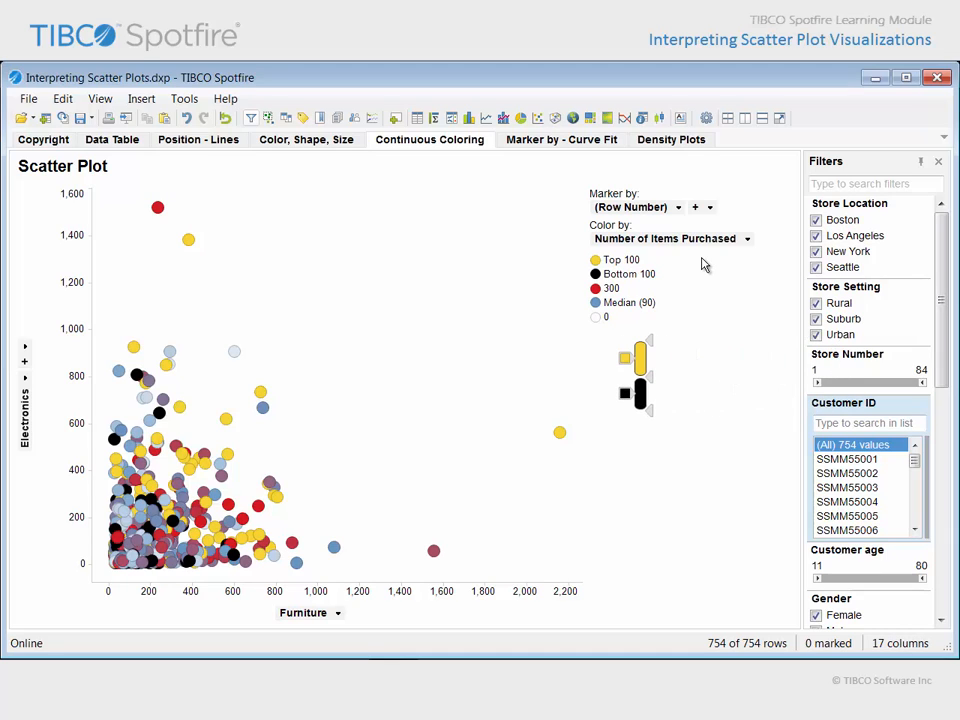
mouse_move(638, 357)
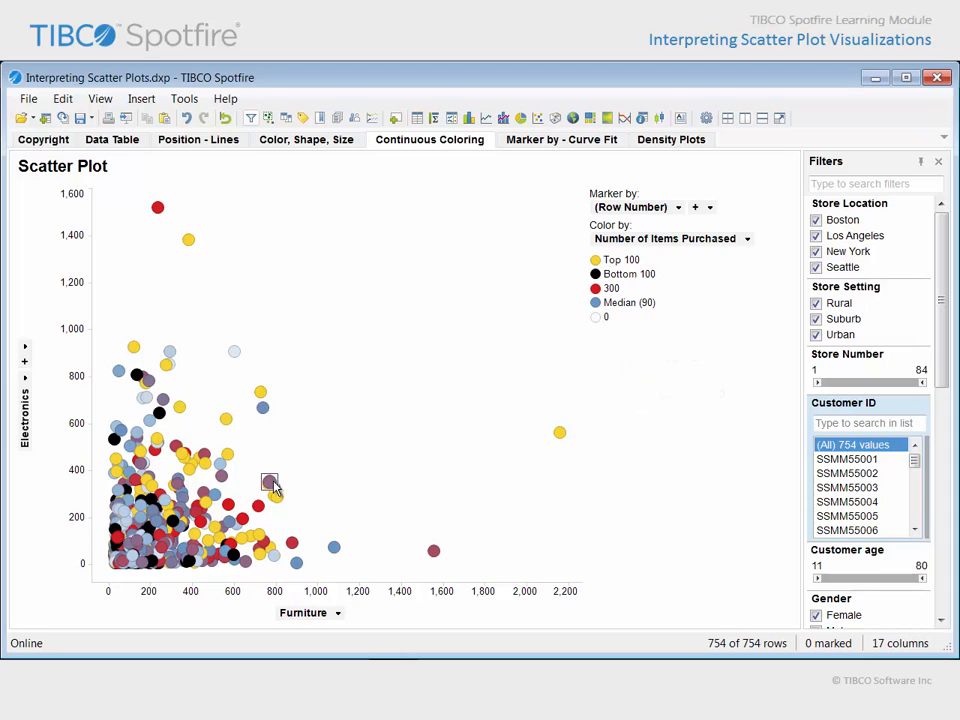
mouse_move(258, 445)
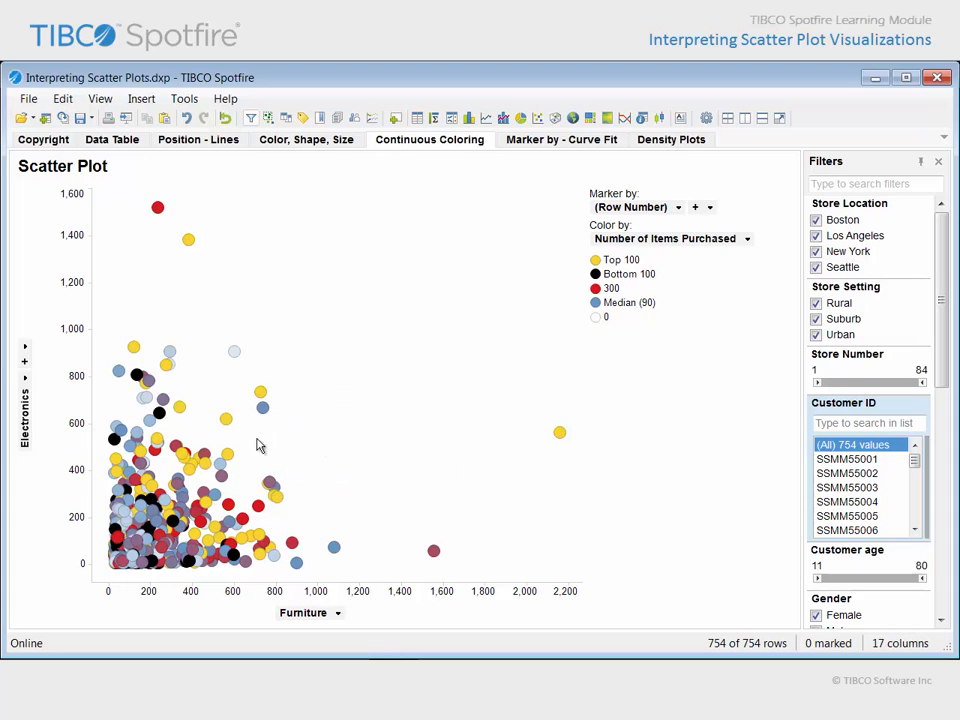
mouse_move(225, 417)
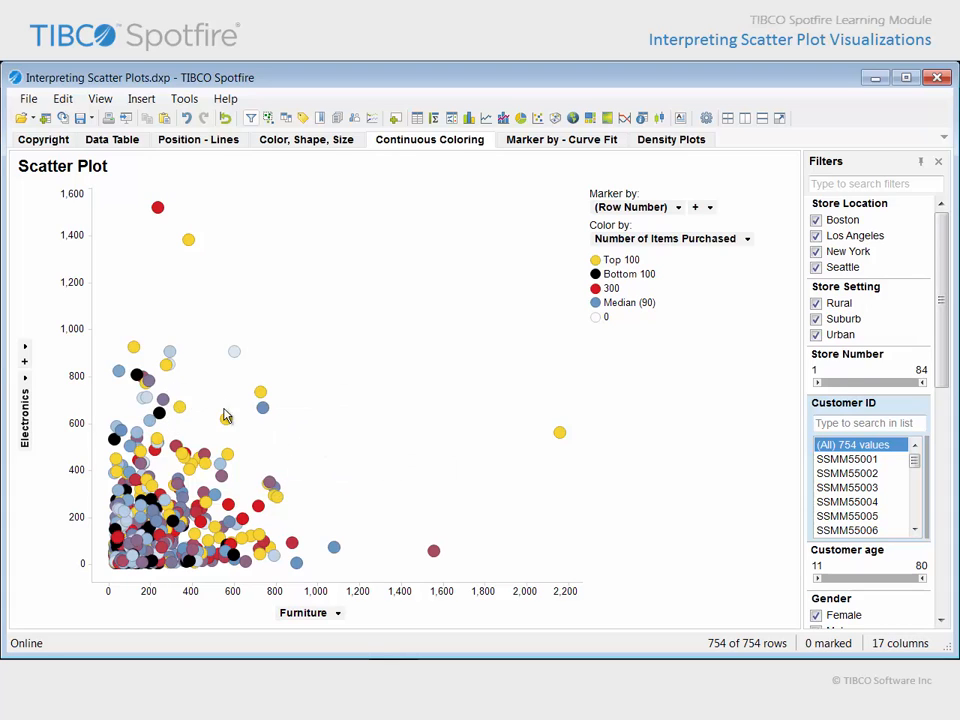
mouse_move(640, 360)
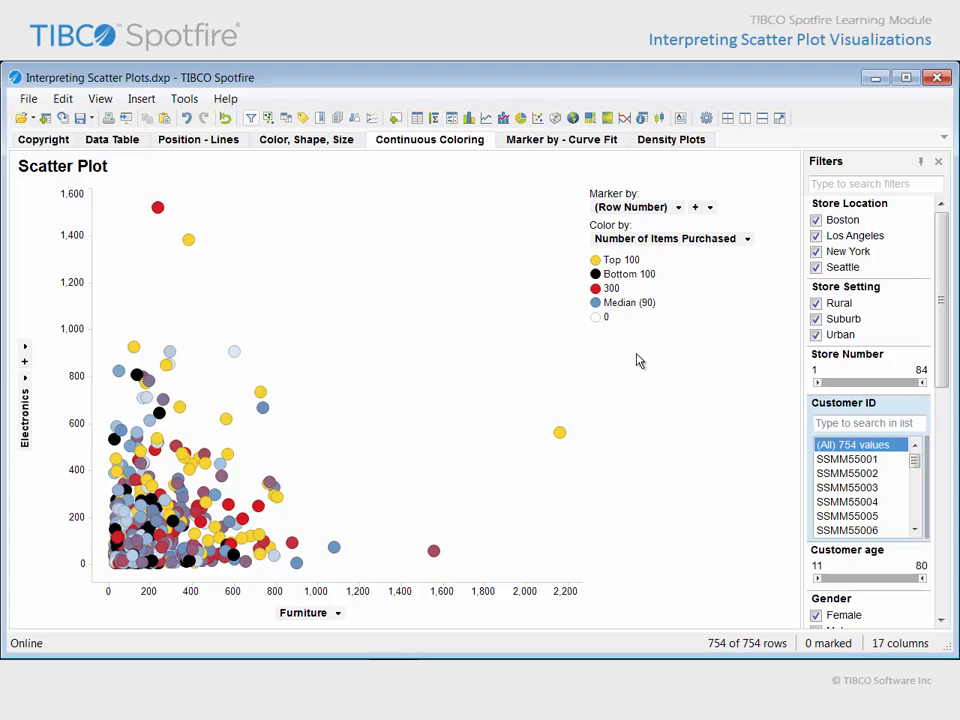
mouse_move(658, 349)
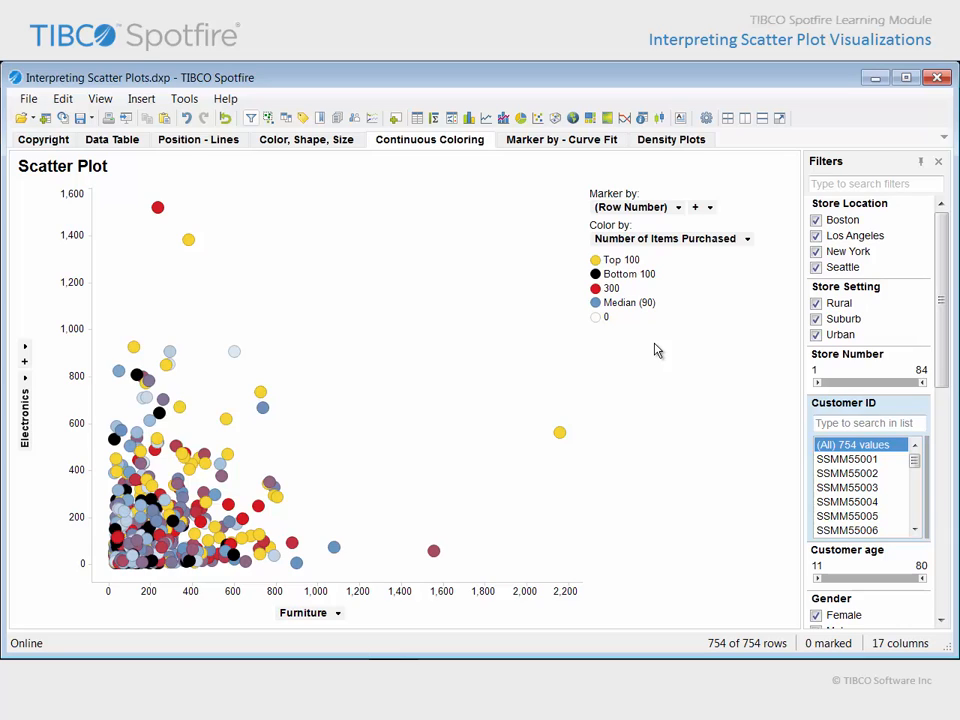
mouse_move(668, 308)
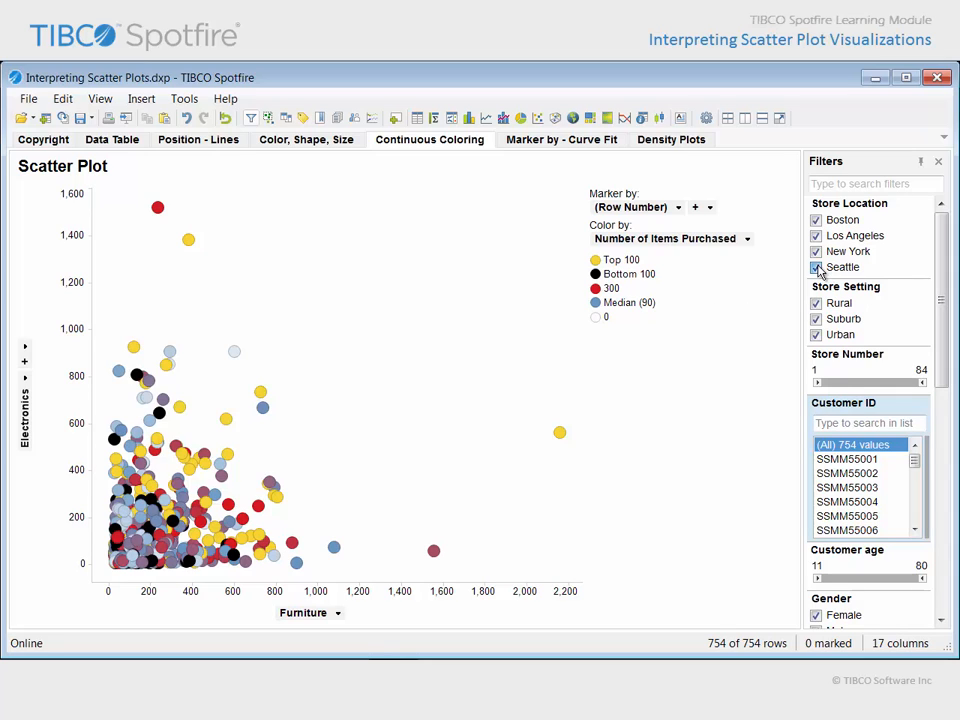
Step: Toggle Seattle in the Store Location filter, changing which stores the plot includes
left_click(817, 267)
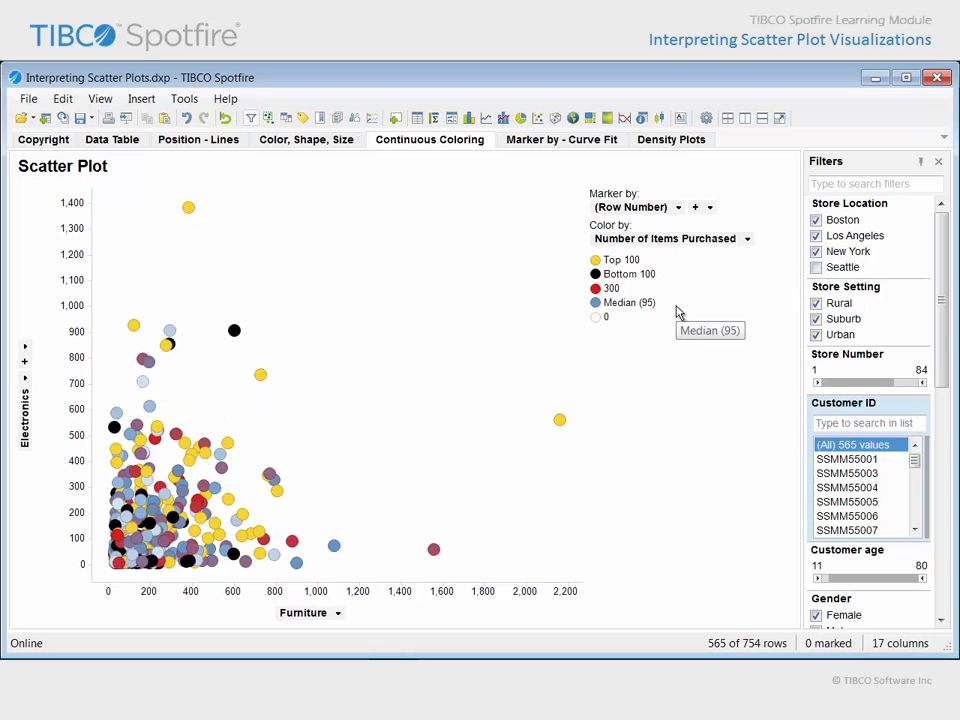
mouse_move(252, 353)
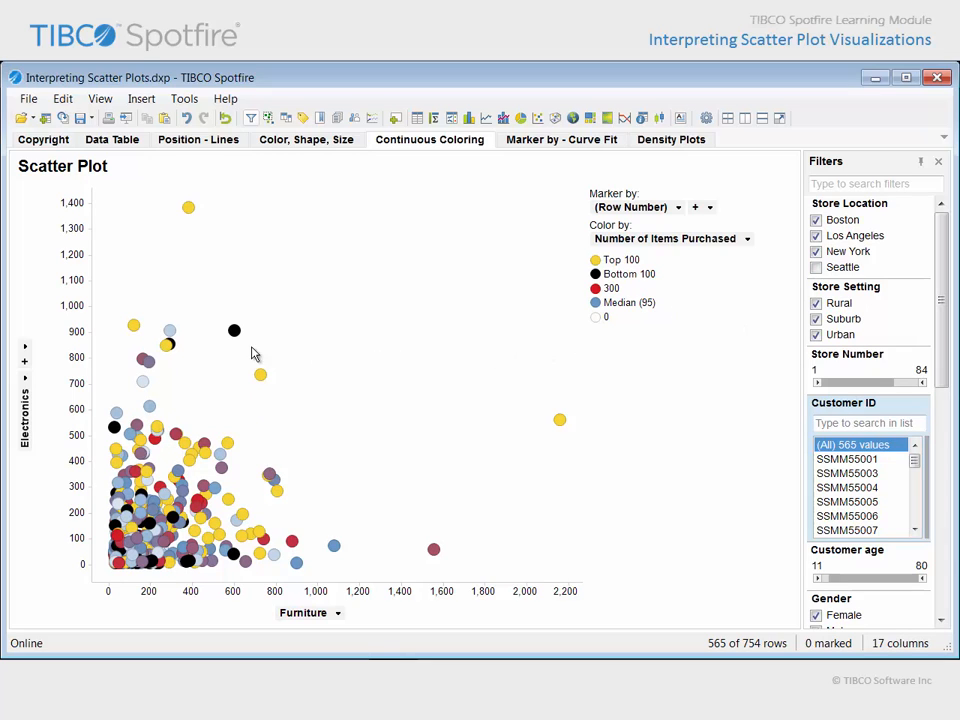
mouse_move(242, 347)
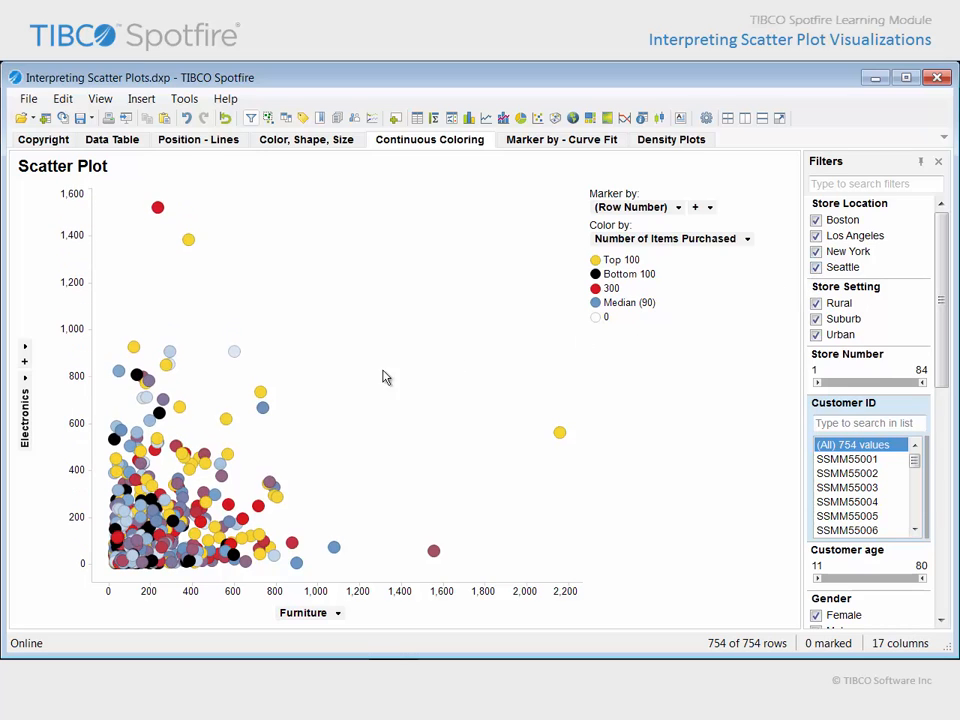
mouse_move(242, 367)
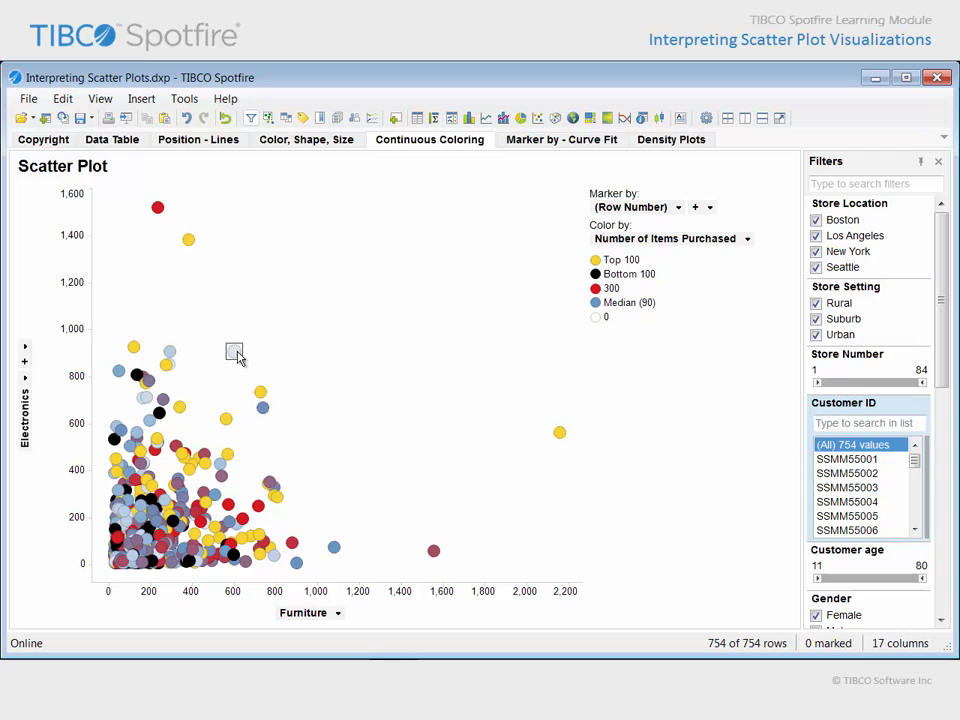
mouse_move(235, 355)
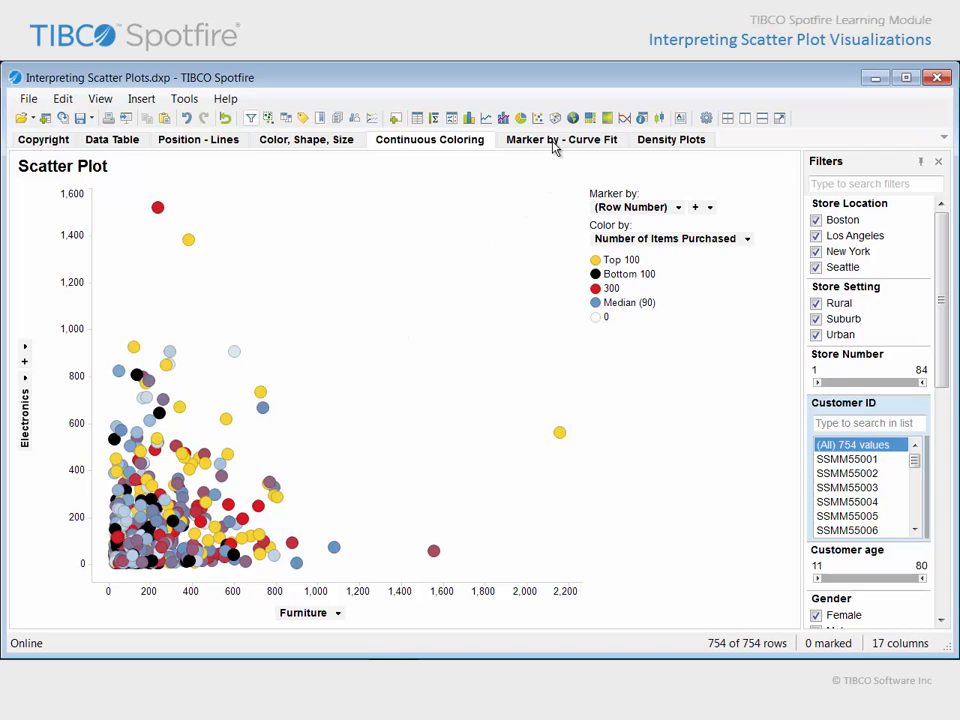
Step: View the Marker by - Curve Fit page: Groceries versus Clothing, fitted line r²=0.494
left_click(561, 139)
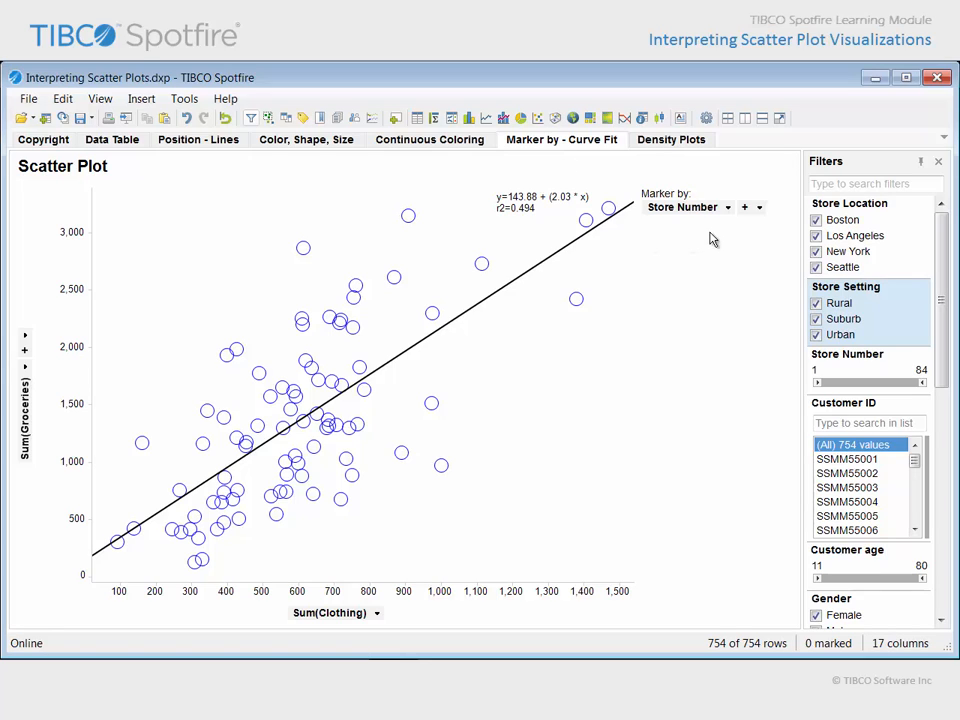
mouse_move(720, 228)
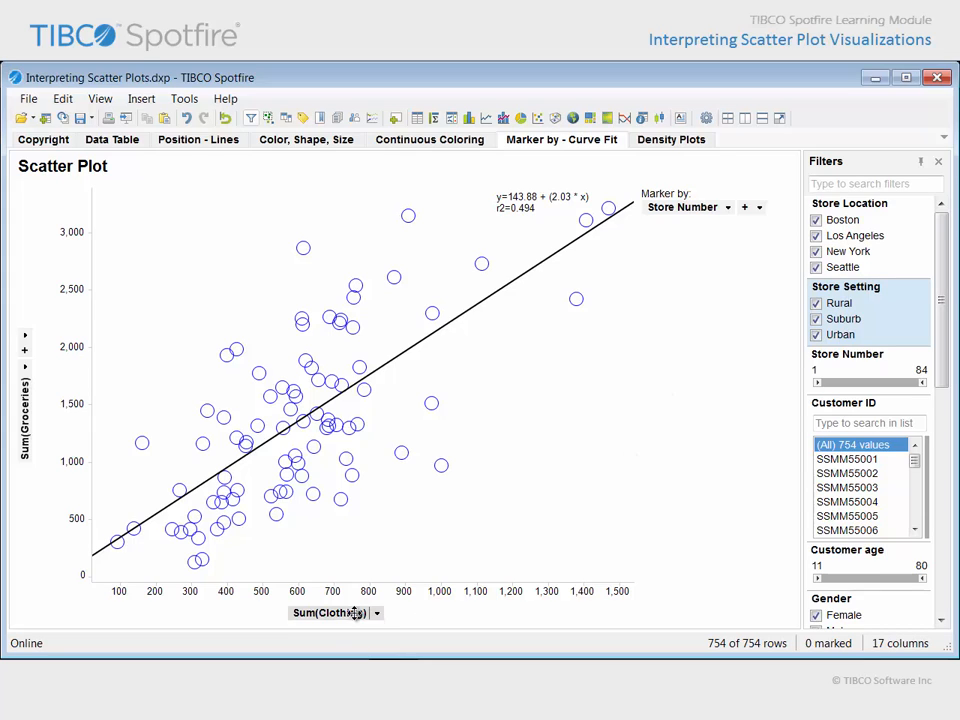
mouse_move(35, 507)
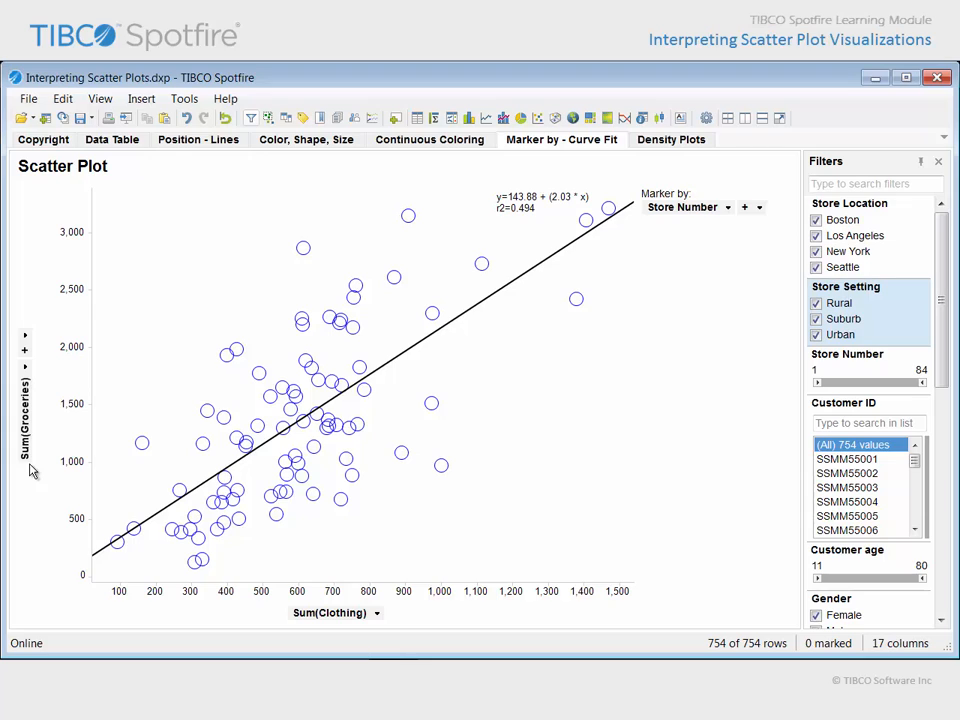
mouse_move(475, 333)
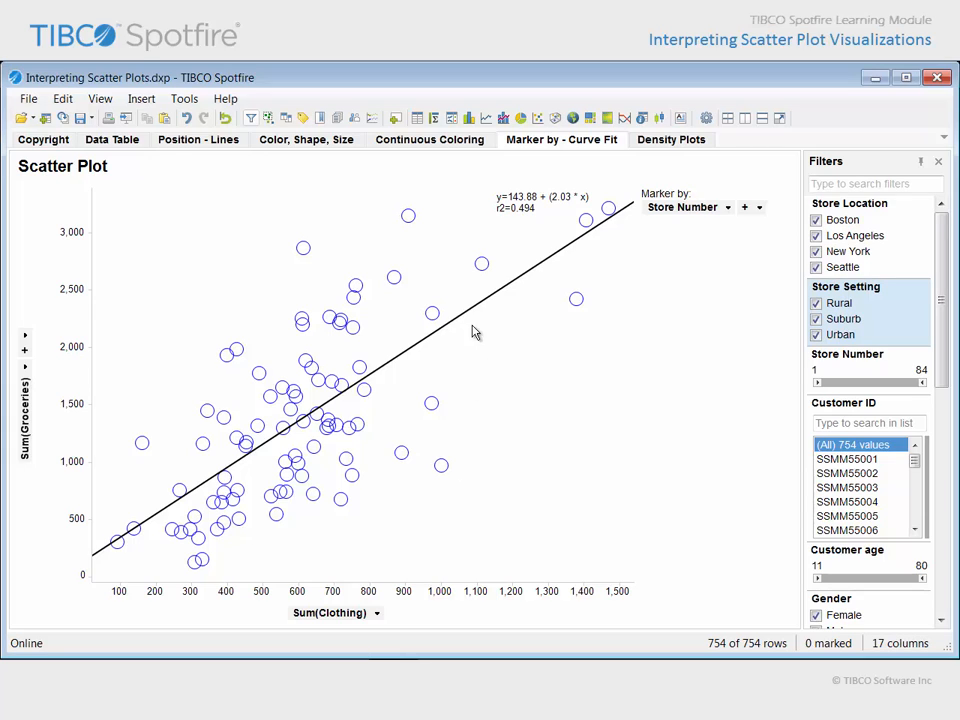
mouse_move(472, 326)
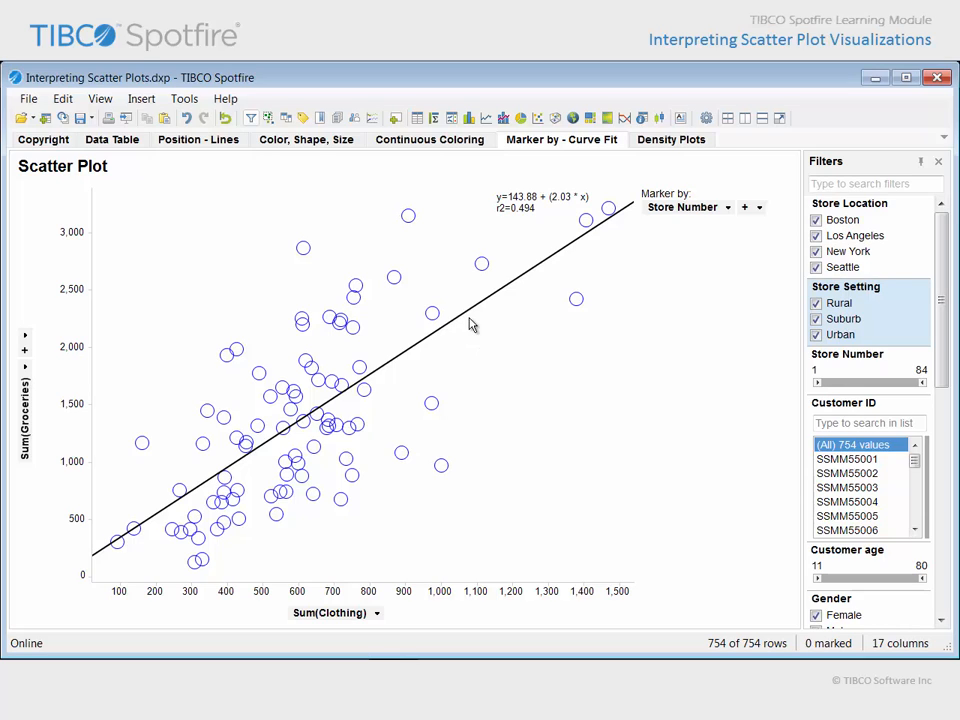
mouse_move(550, 221)
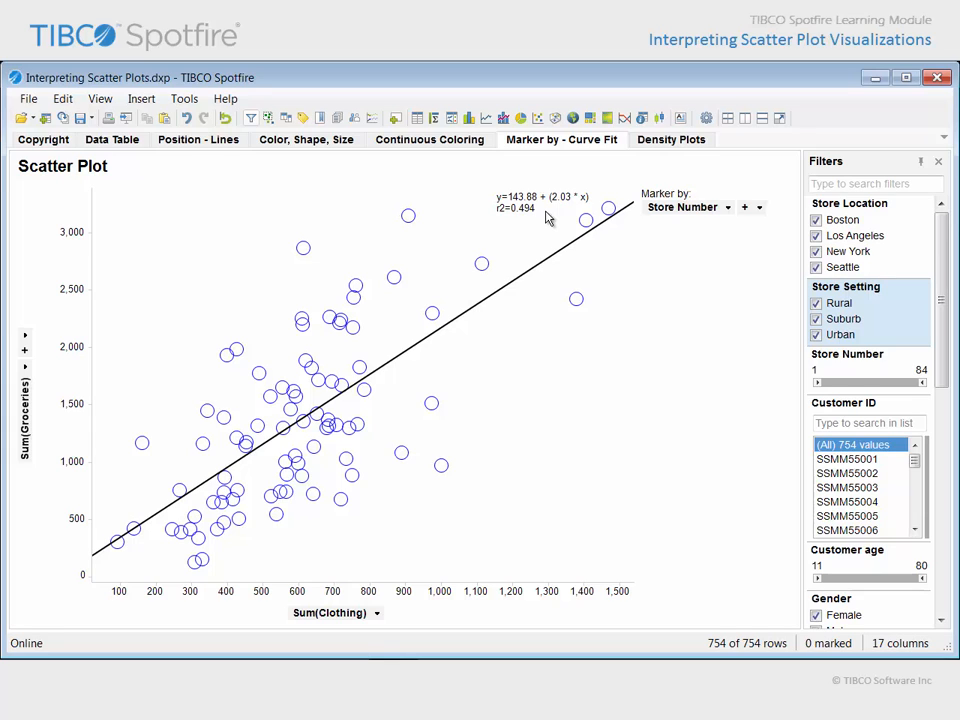
Step: Exclude Male customers in the Gender filter, then reset all filters to 754 rows
scroll("down", 3)
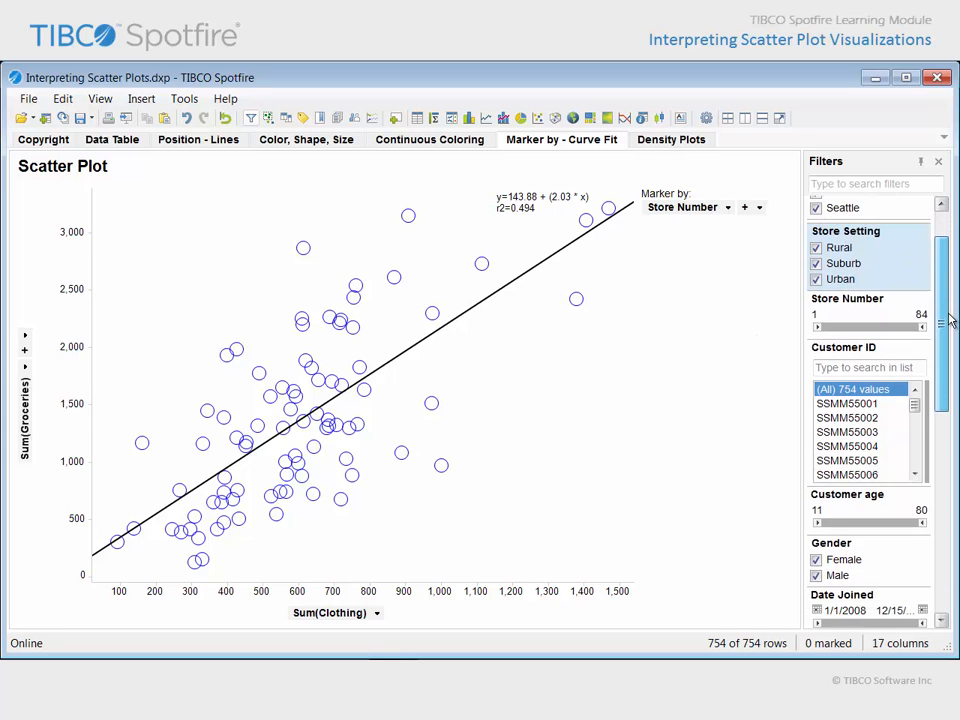
left_click(817, 566)
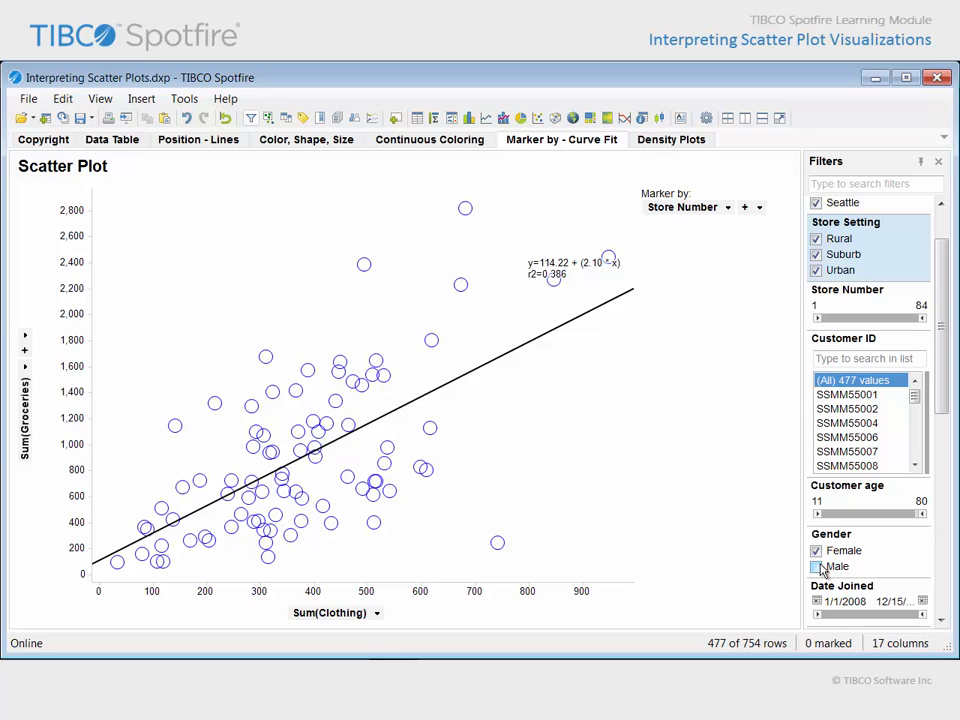
left_click(816, 566)
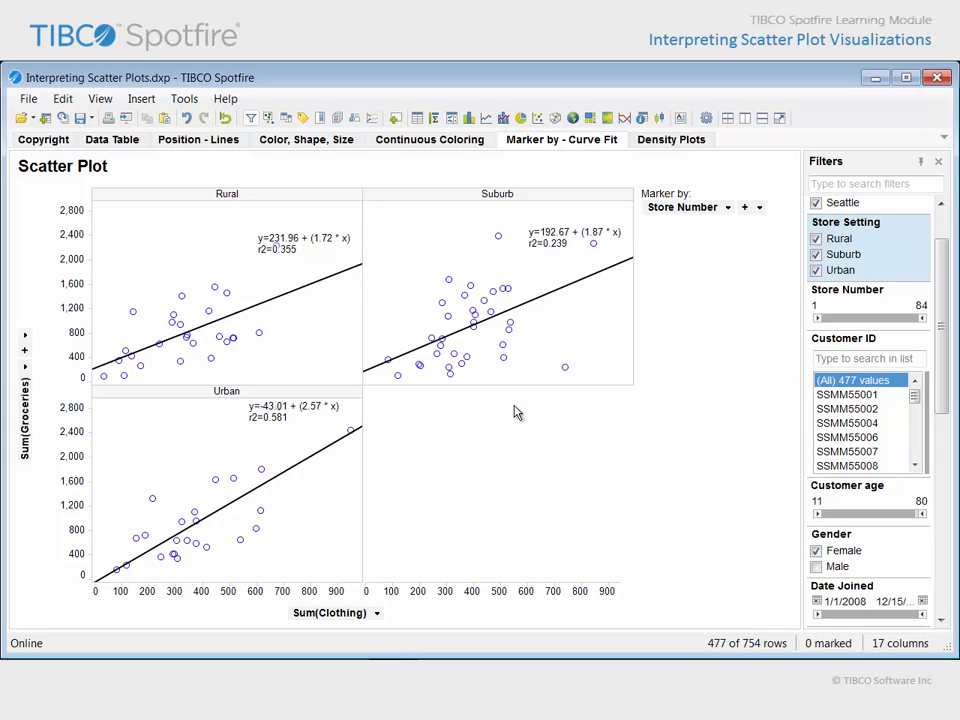
mouse_move(475, 397)
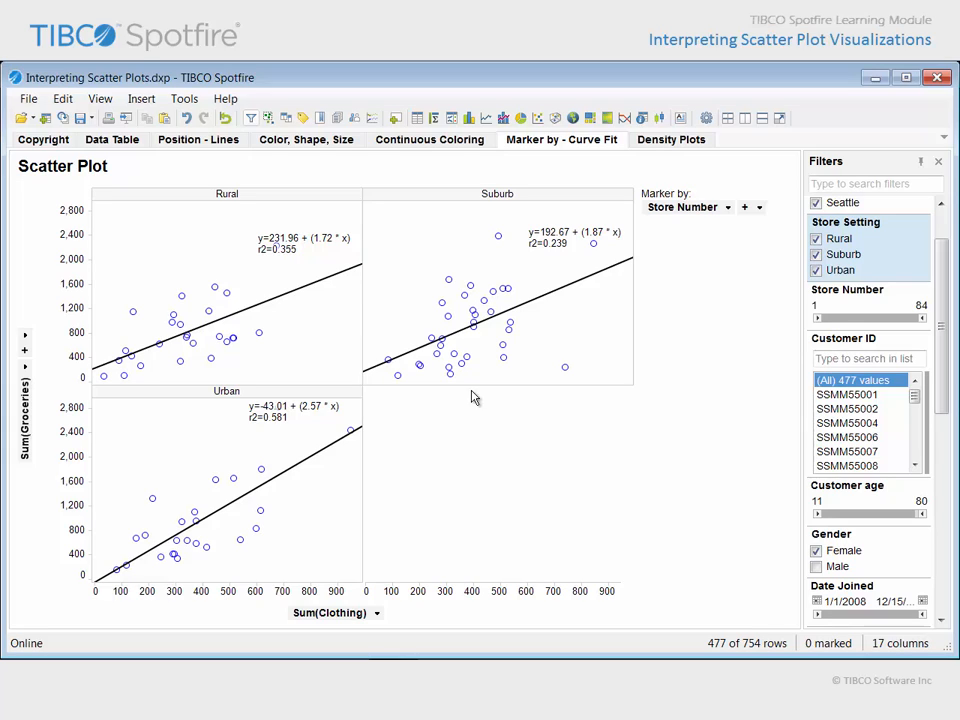
left_click(227, 118)
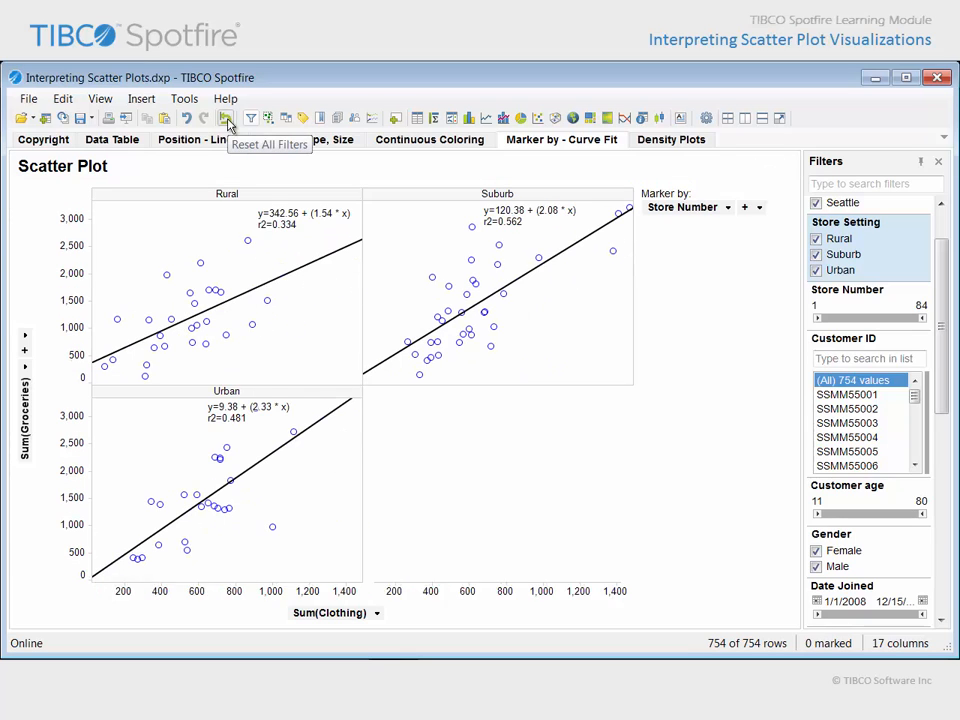
Step: View the Density Plots page comparing transparent and 25-bin Groceries-versus-Shoes plots
left_click(671, 139)
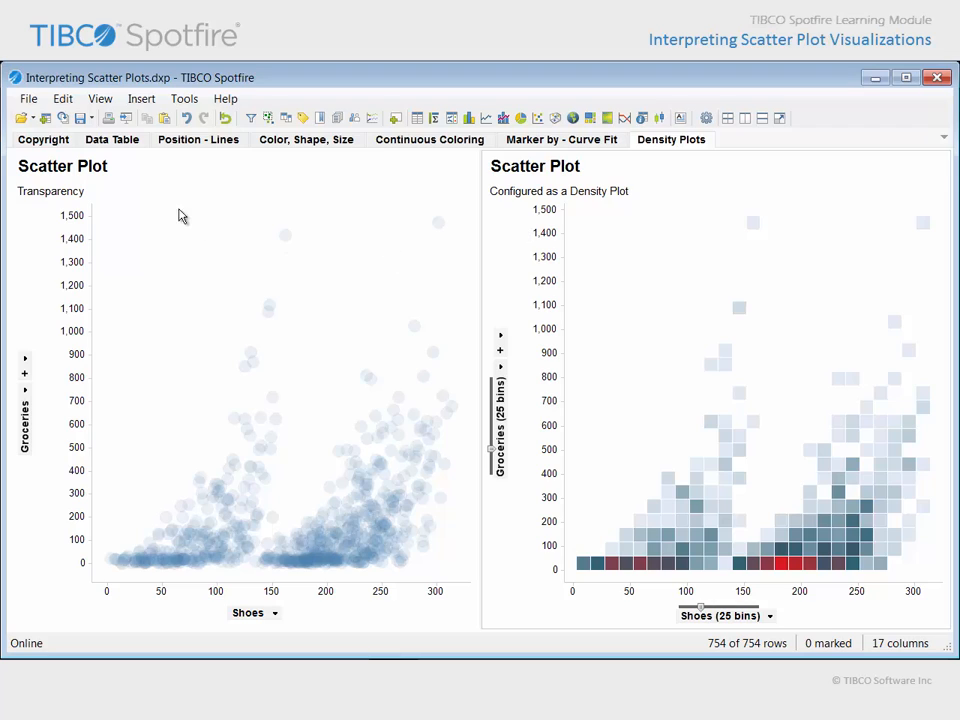
mouse_move(155, 199)
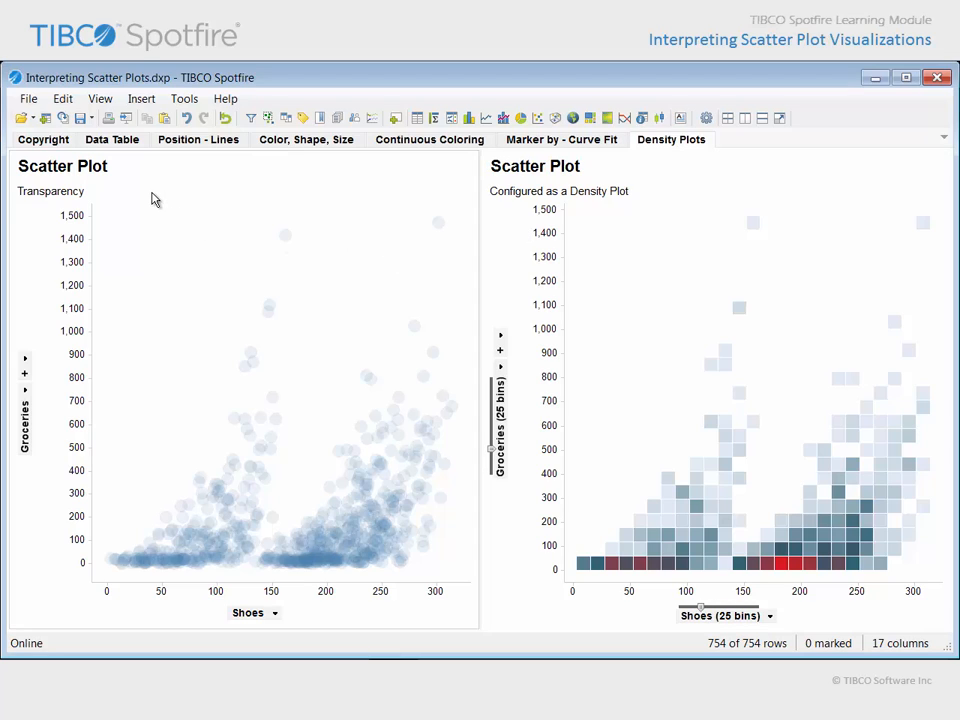
mouse_move(293, 252)
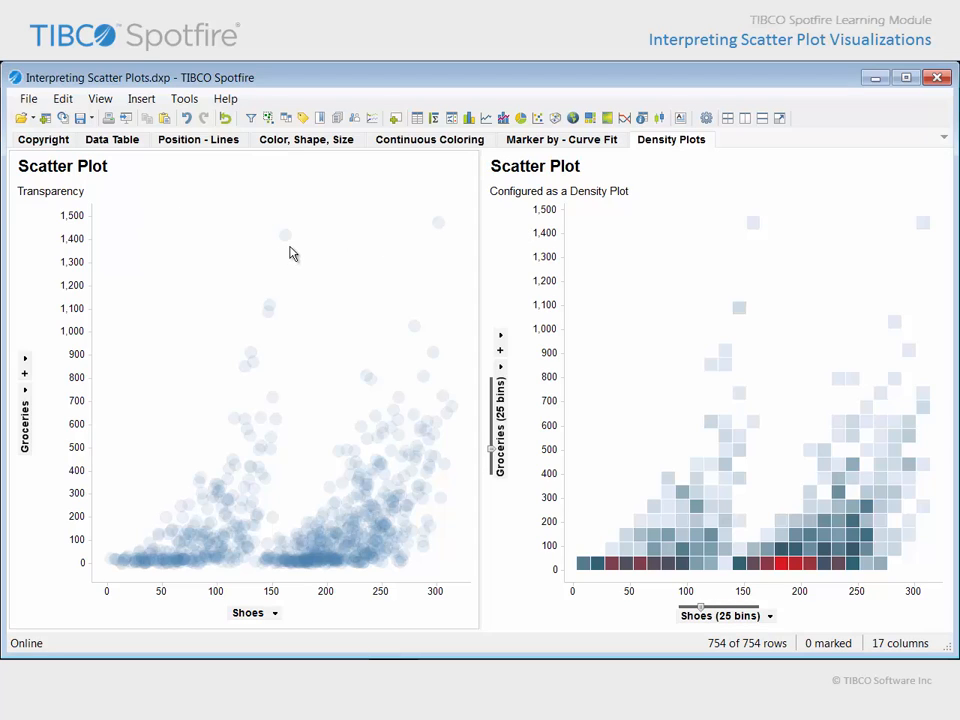
mouse_move(446, 247)
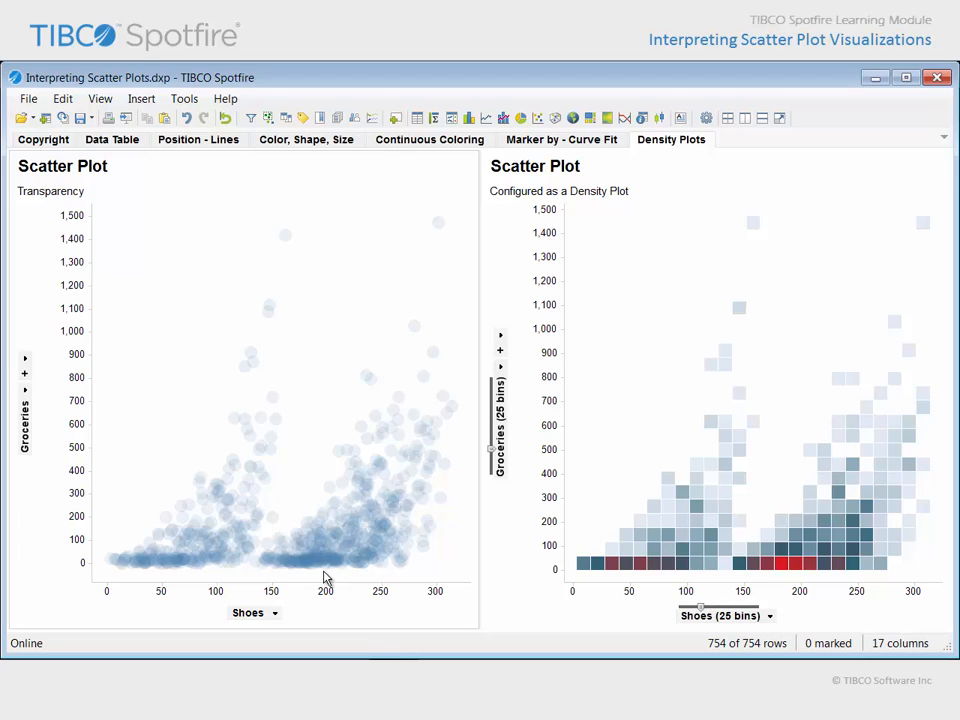
mouse_move(170, 580)
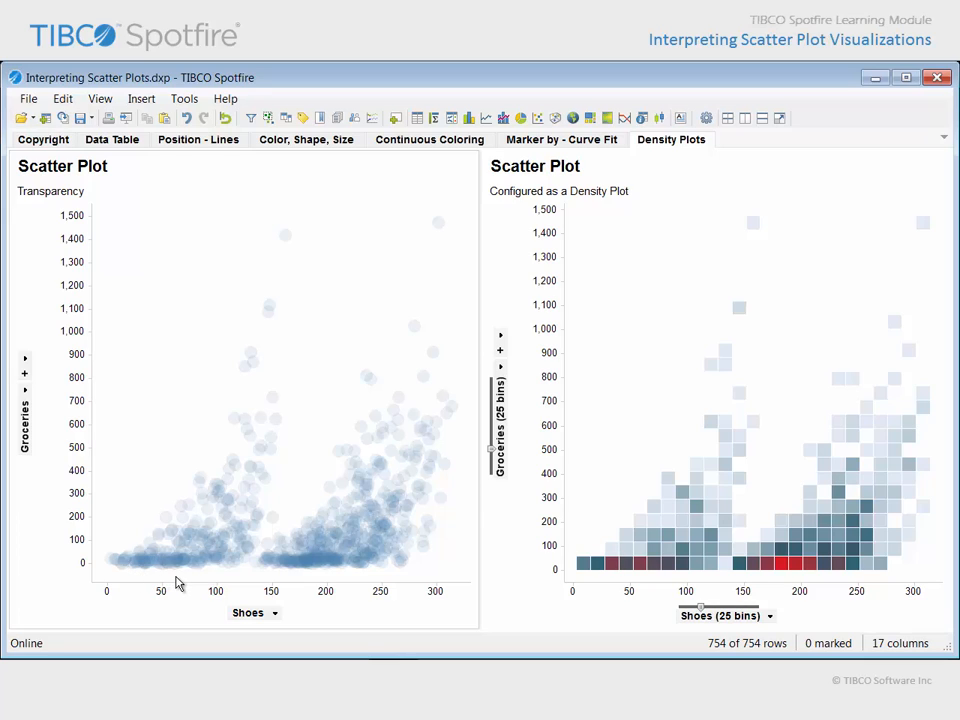
mouse_move(655, 312)
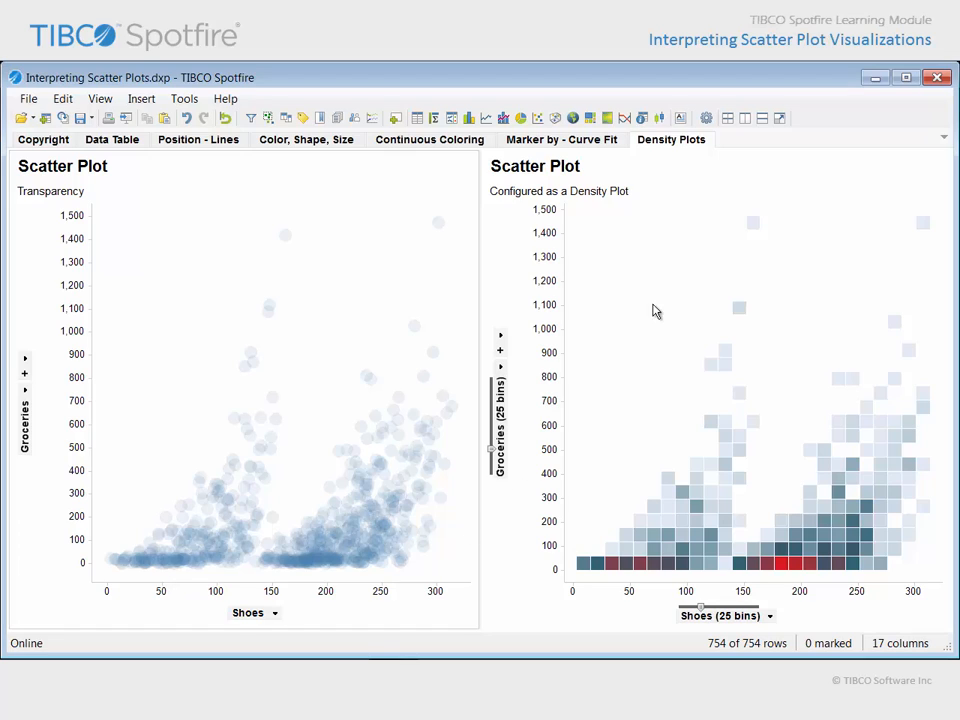
mouse_move(658, 227)
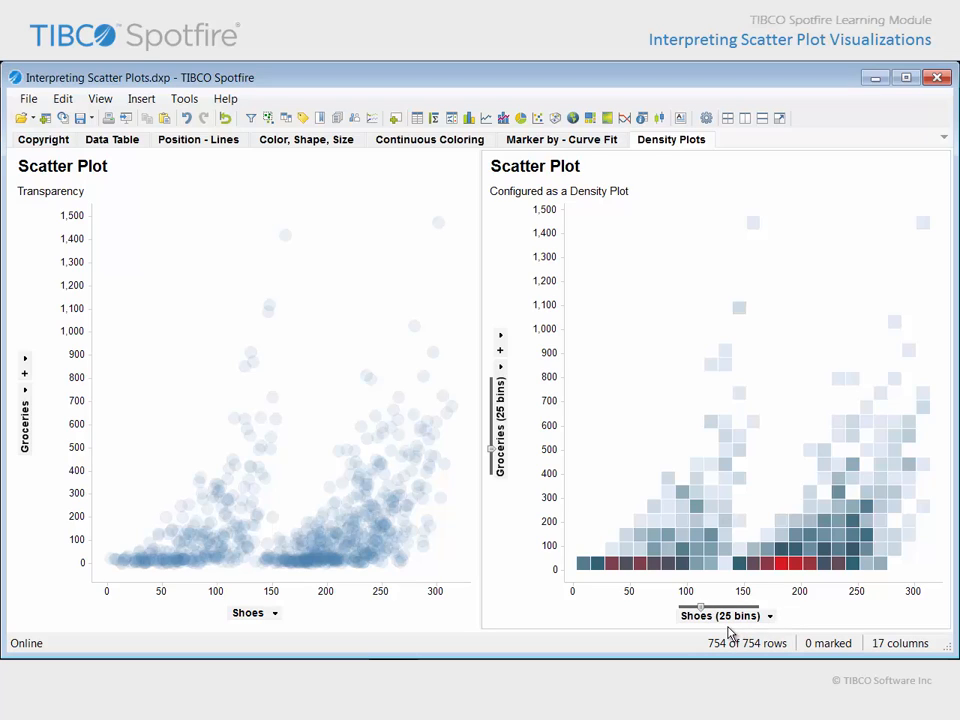
mouse_move(508, 494)
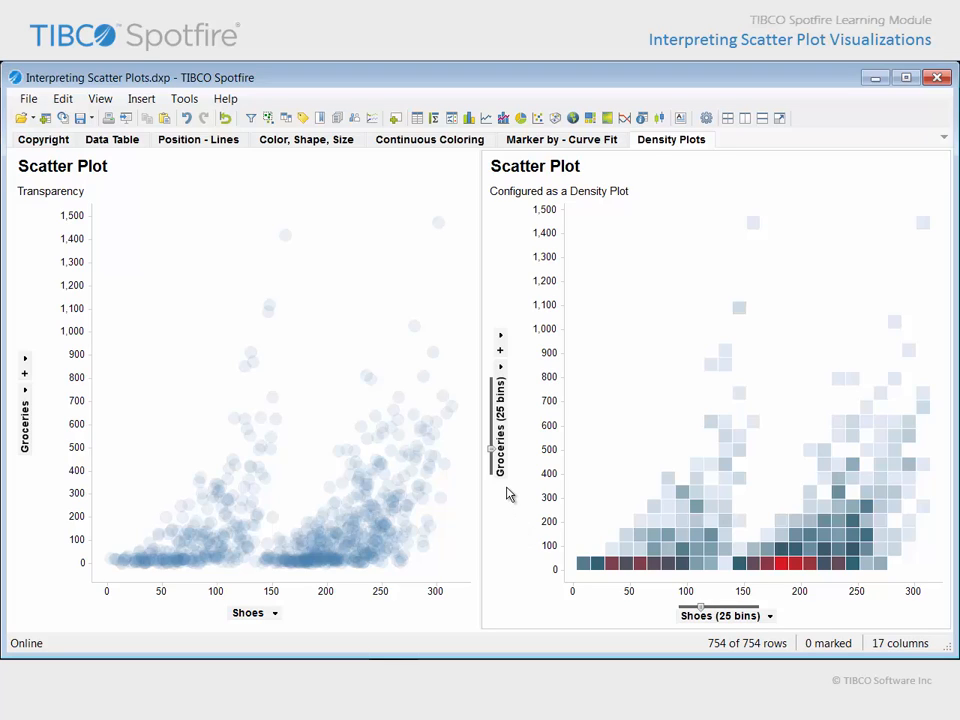
mouse_move(890, 220)
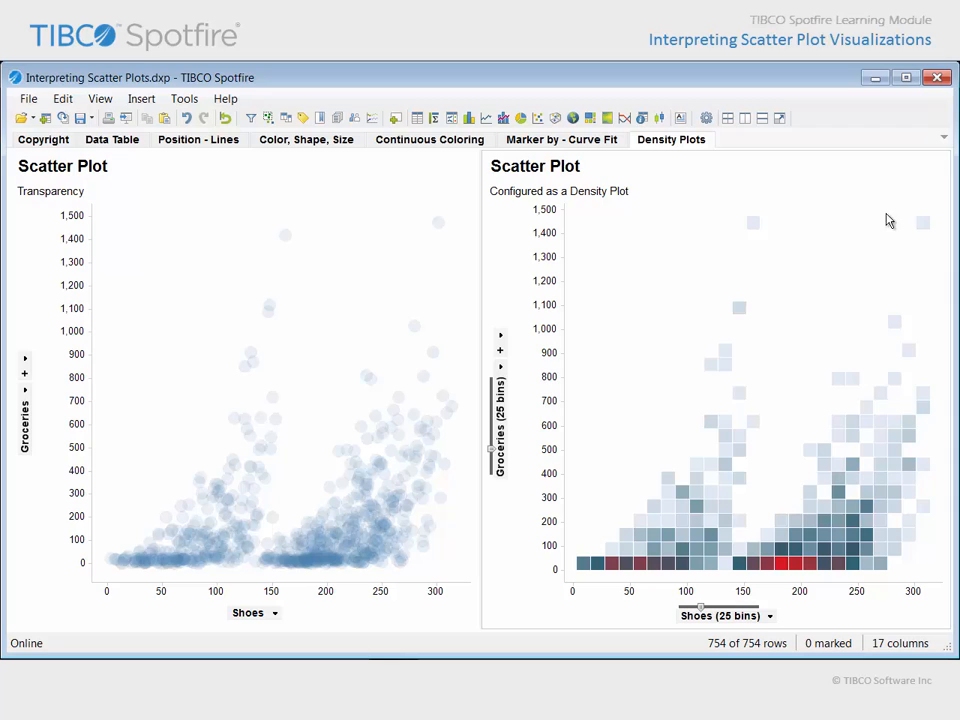